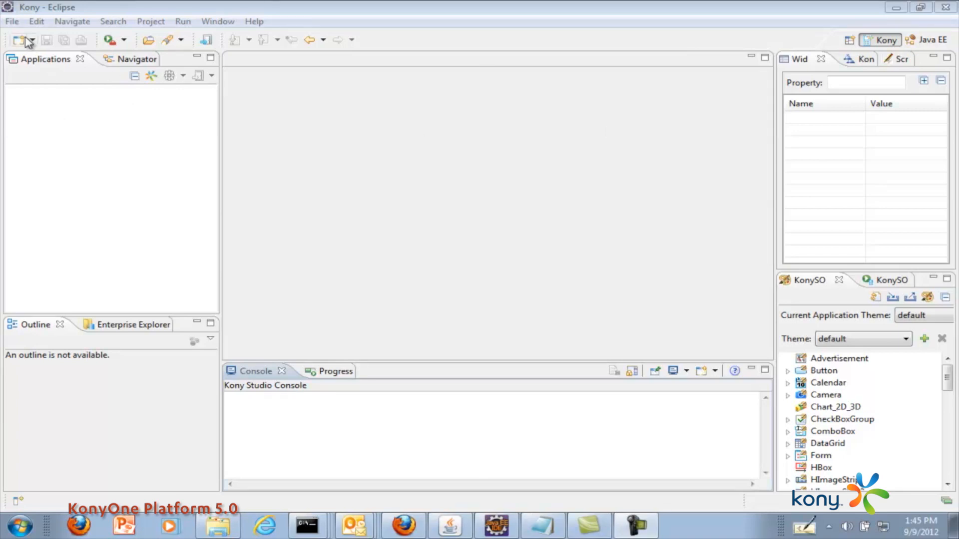
Create a new Kony application named KonySOAPService via File > New
click(11, 21)
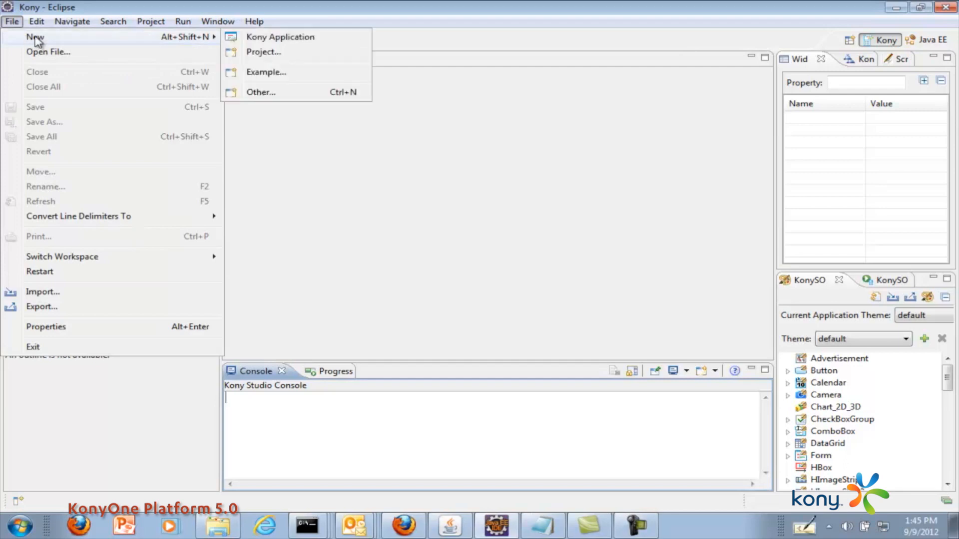
click(281, 37)
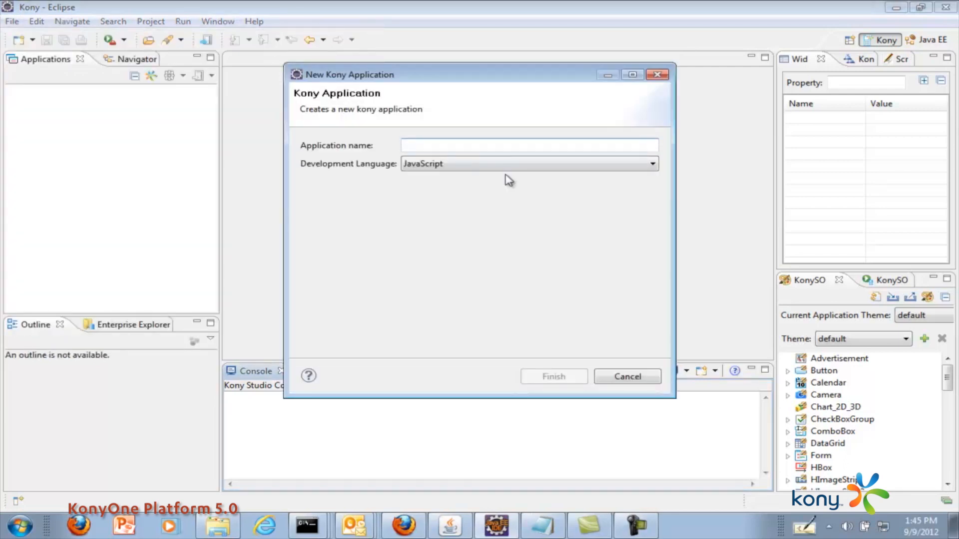
text(Kony)
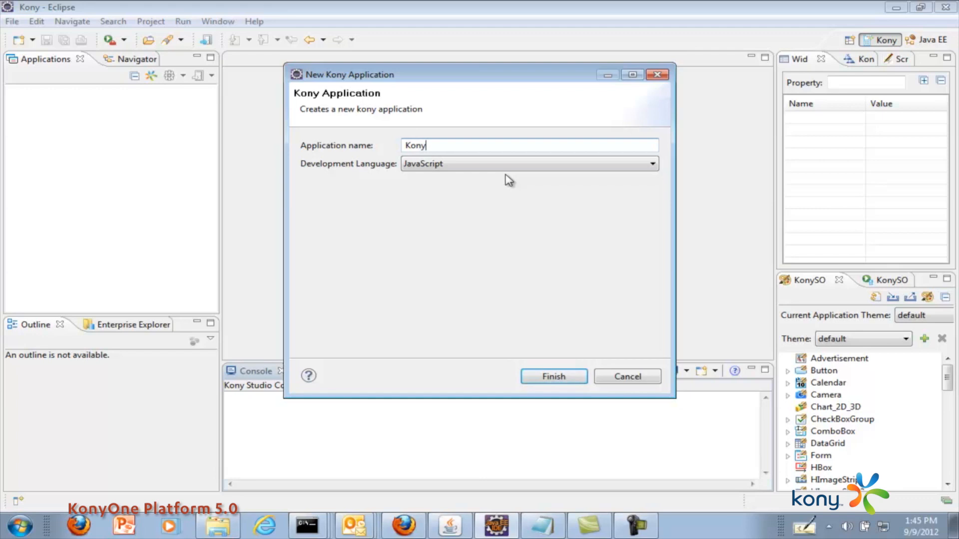
text(SOAP)
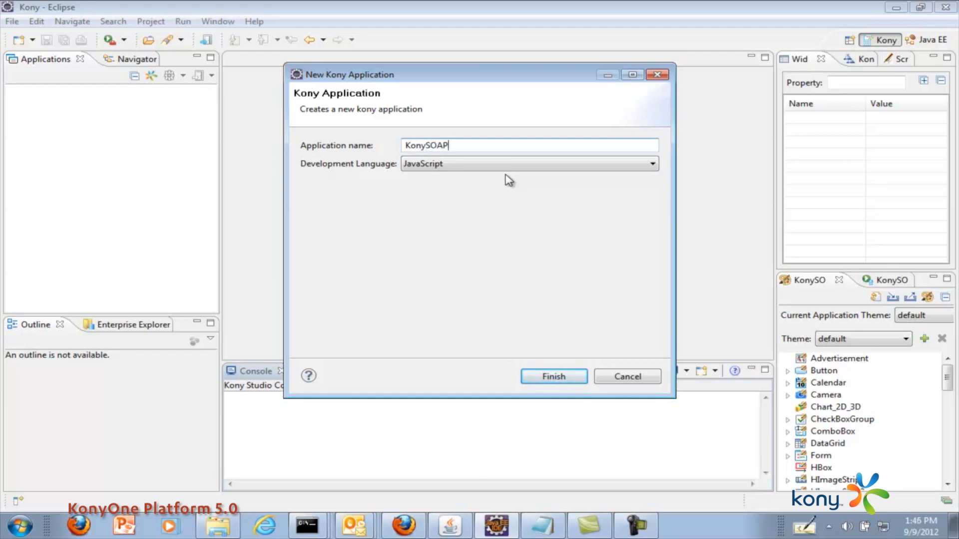
text(Servic)
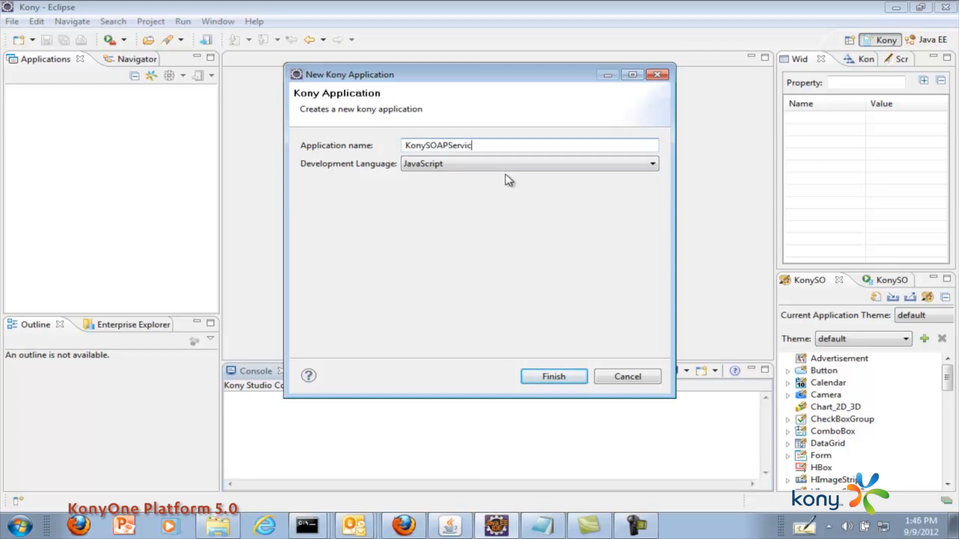
click(553, 377)
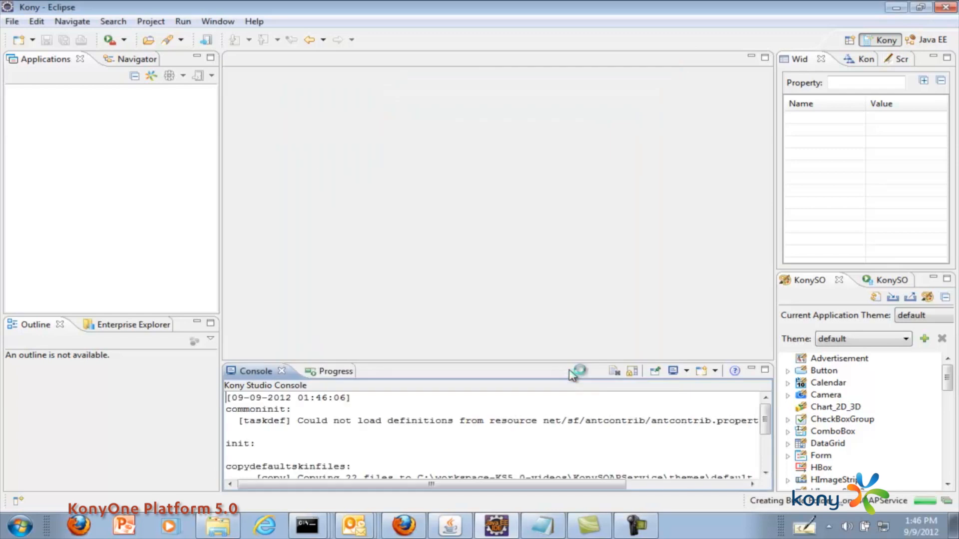
mouse_move(425, 271)
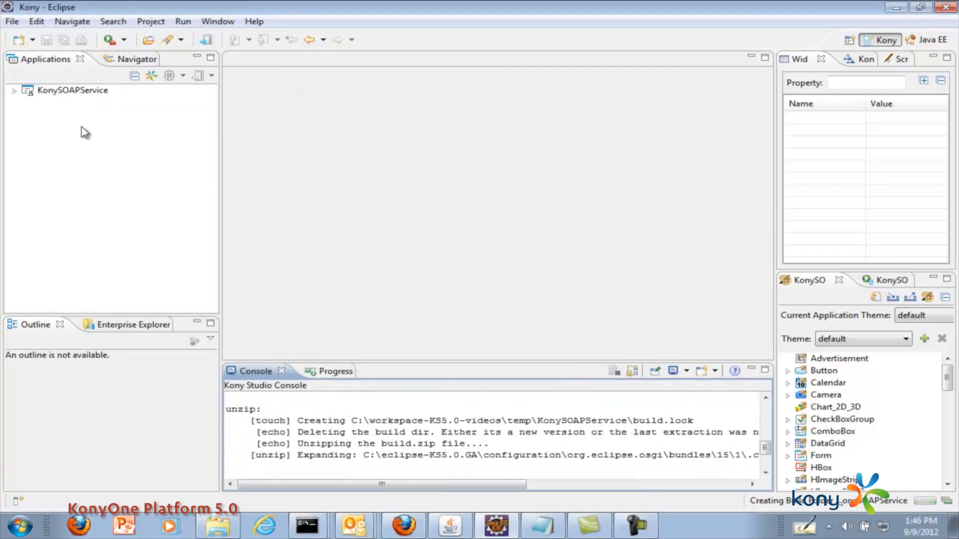
Expand KonySOAPService and launch the Web Services (SOAP) editor from webservice-soap
click(13, 90)
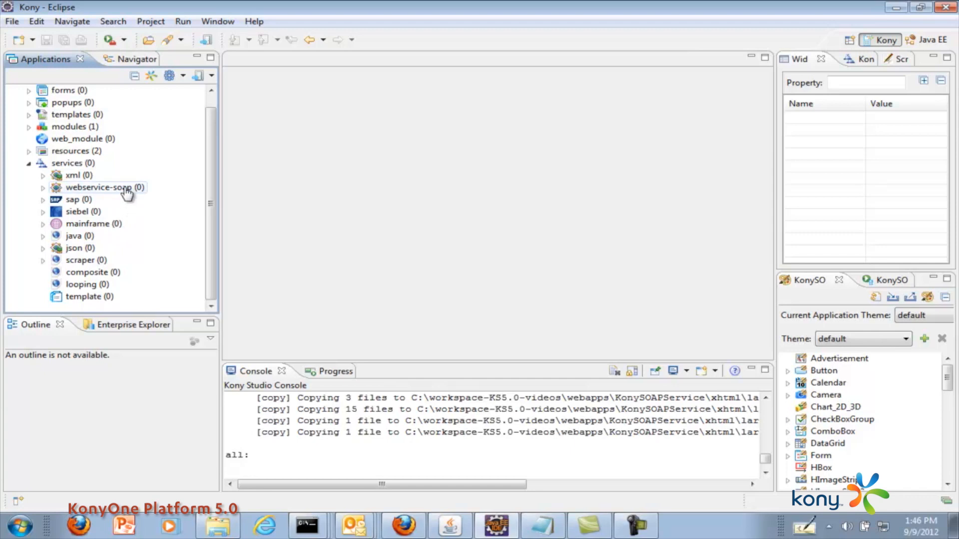
right_click(101, 187)
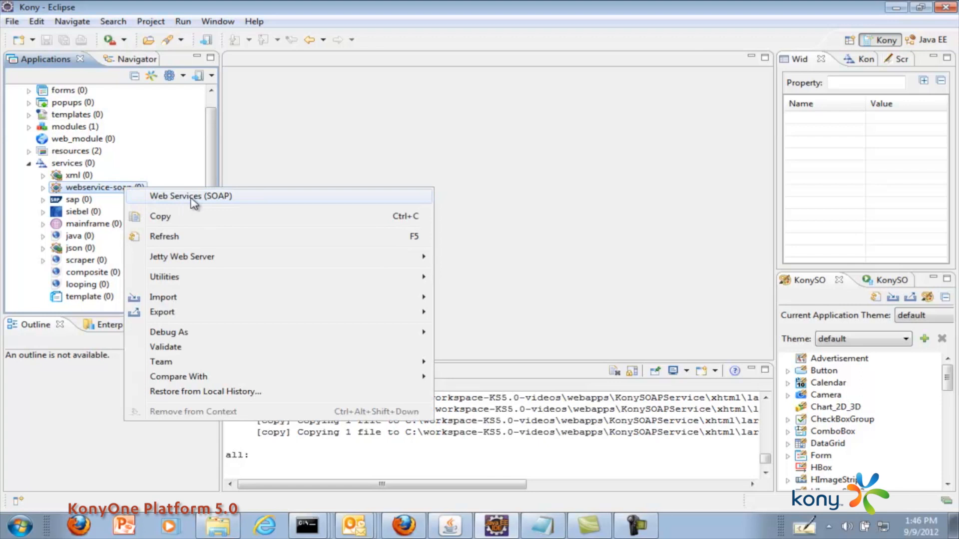
click(198, 196)
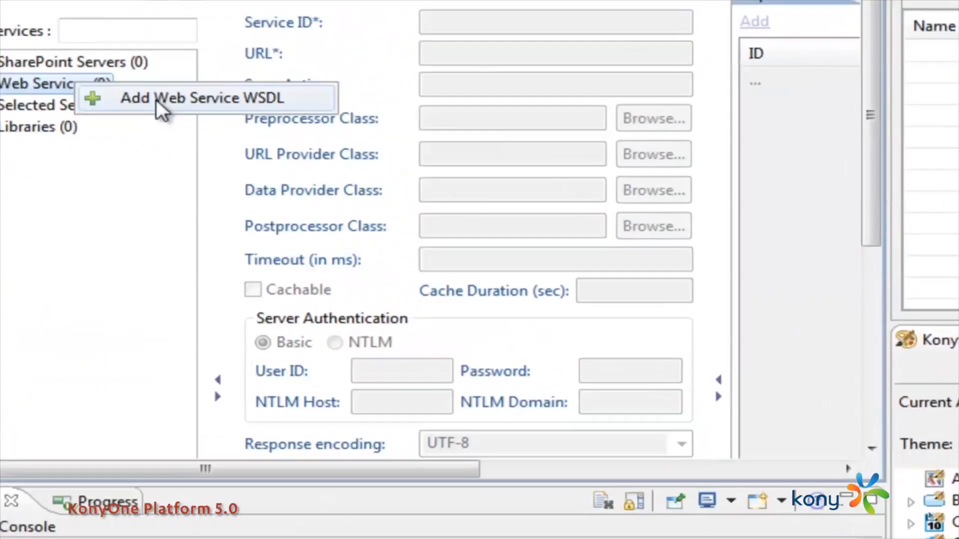
Add a WSDL web service named Provider pointing to the proximity web service WSDL
click(197, 98)
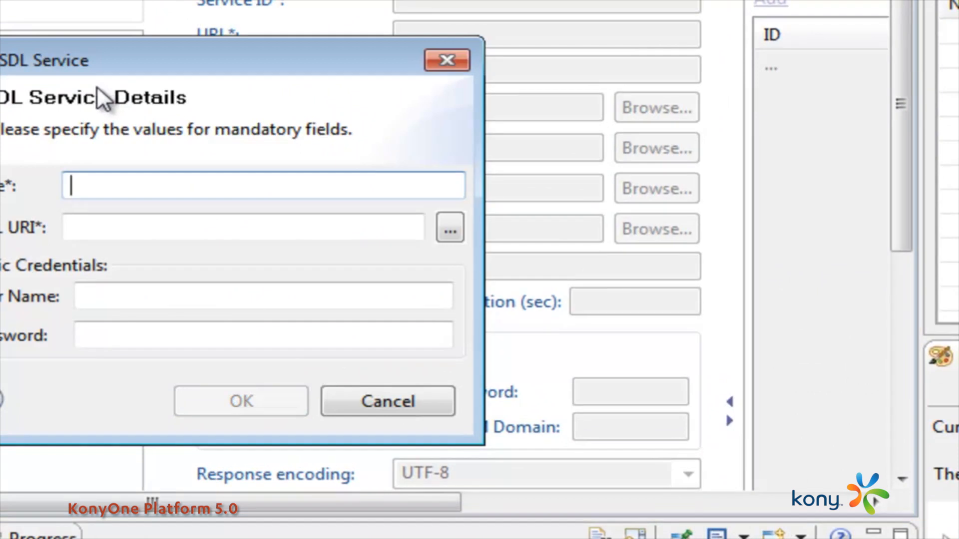
text(Provider)
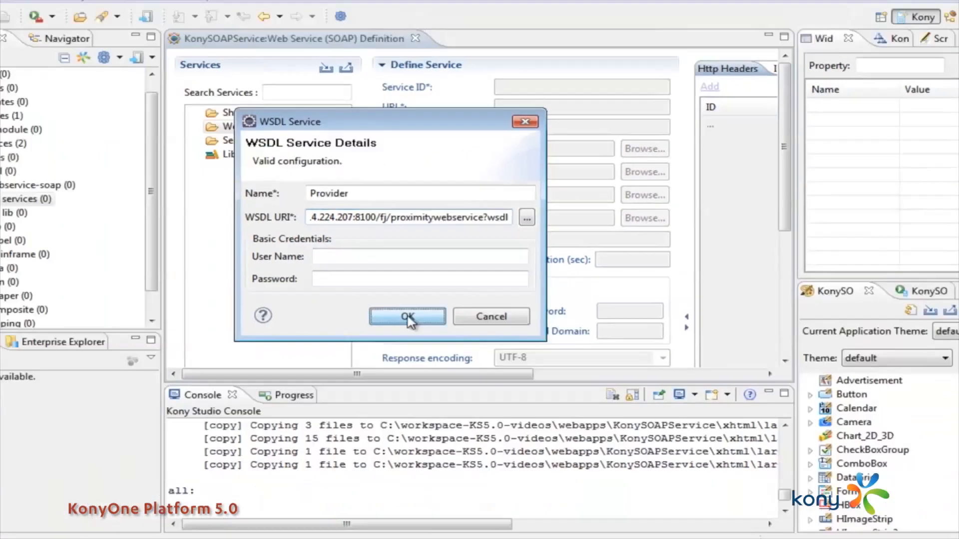
click(406, 317)
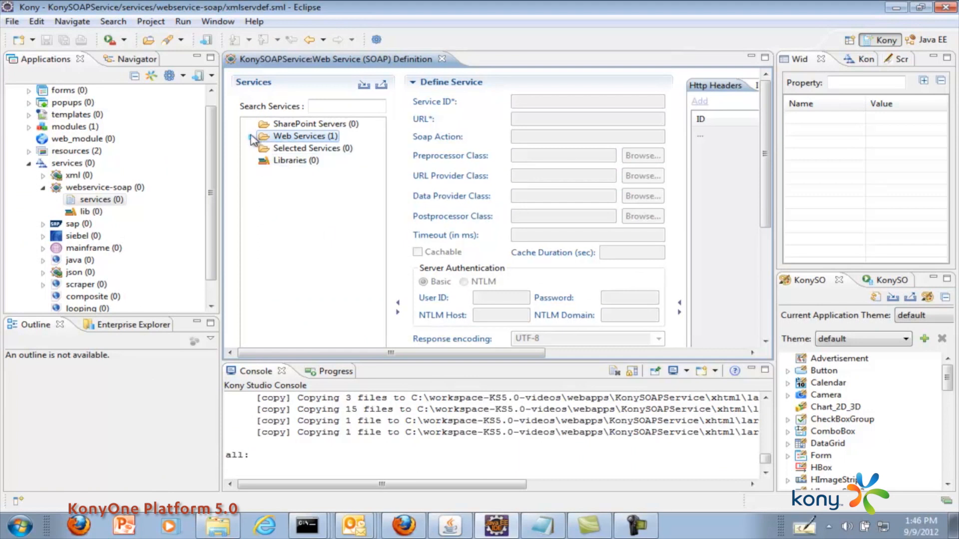
Add Provider's retrieveLocations operation to Selected Services and show its definition details
click(251, 136)
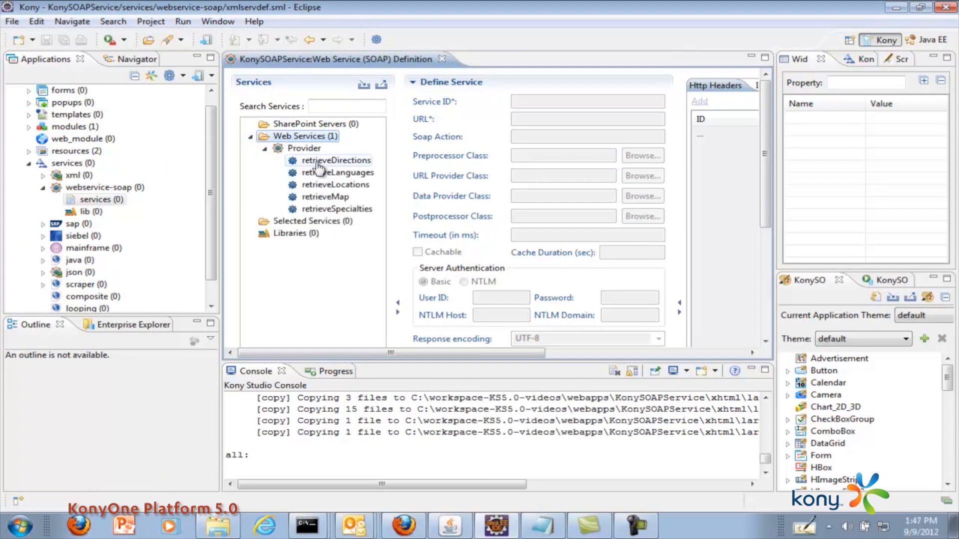
click(336, 208)
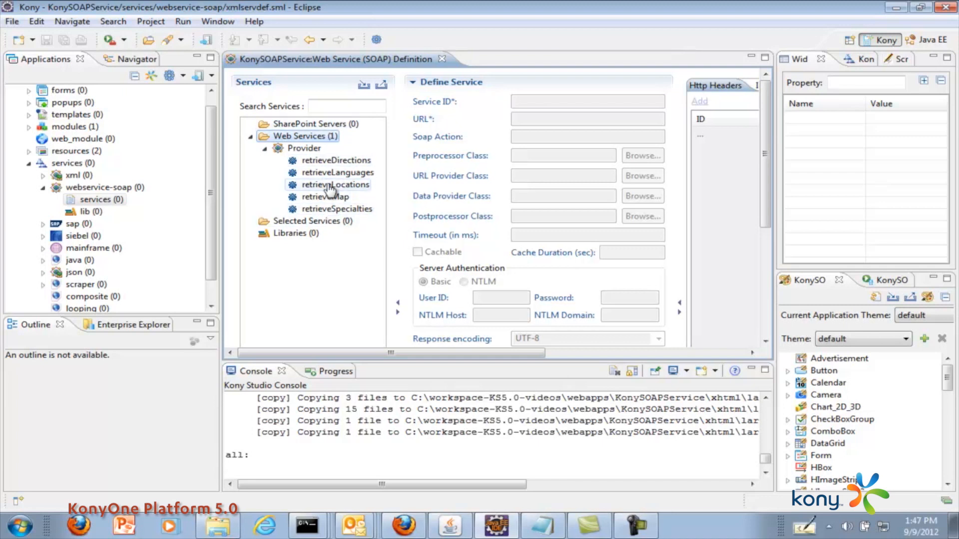
click(336, 185)
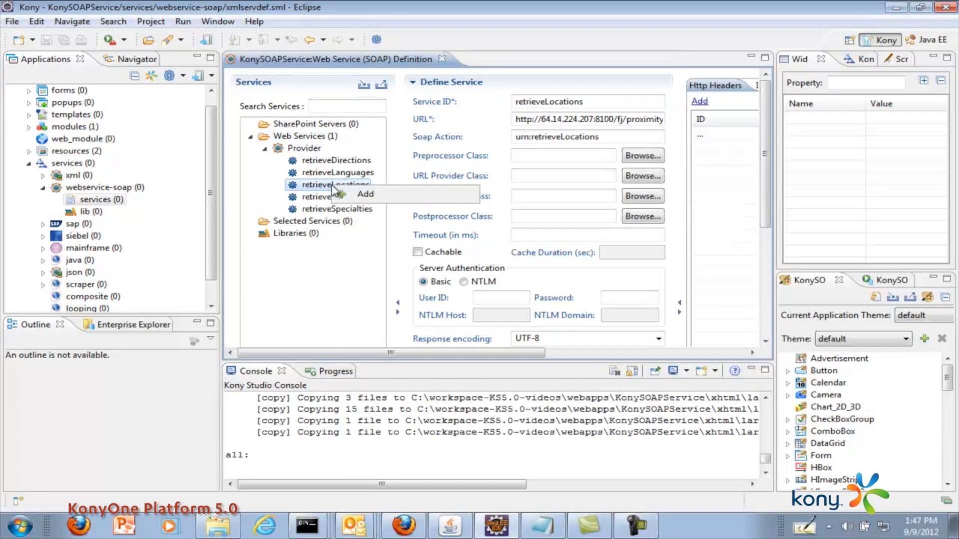
click(365, 194)
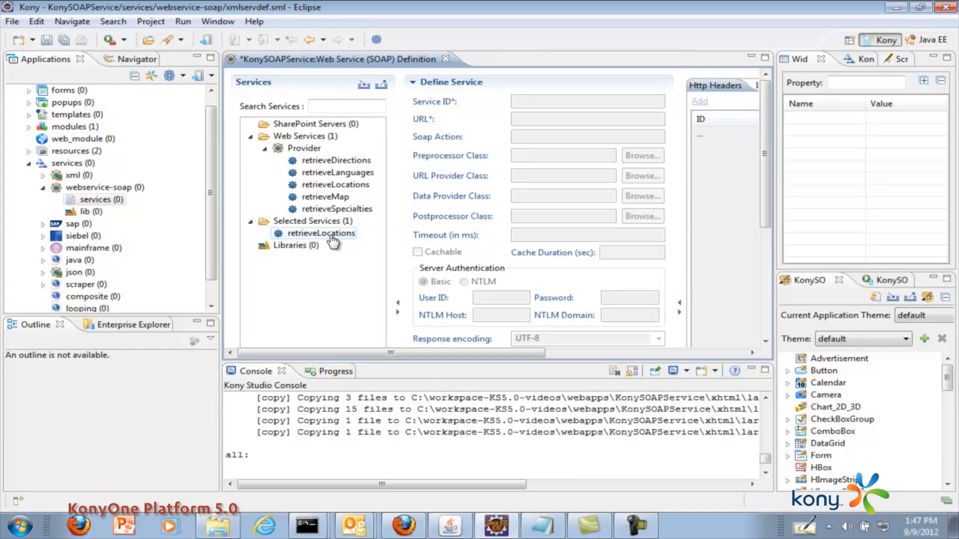
click(322, 233)
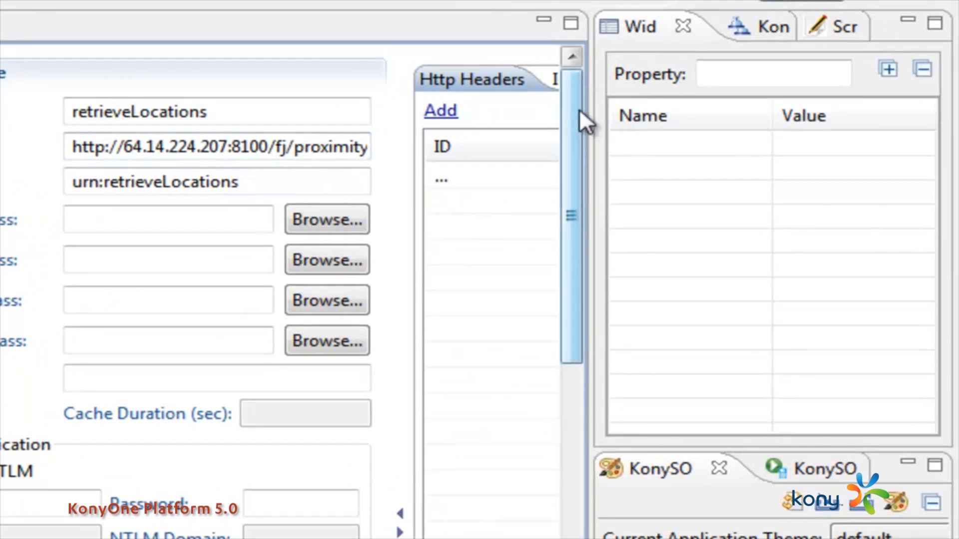
Enlarge the editor, collapse Define Service, check the Response view and return to the Request envelope
scroll(down, 3)
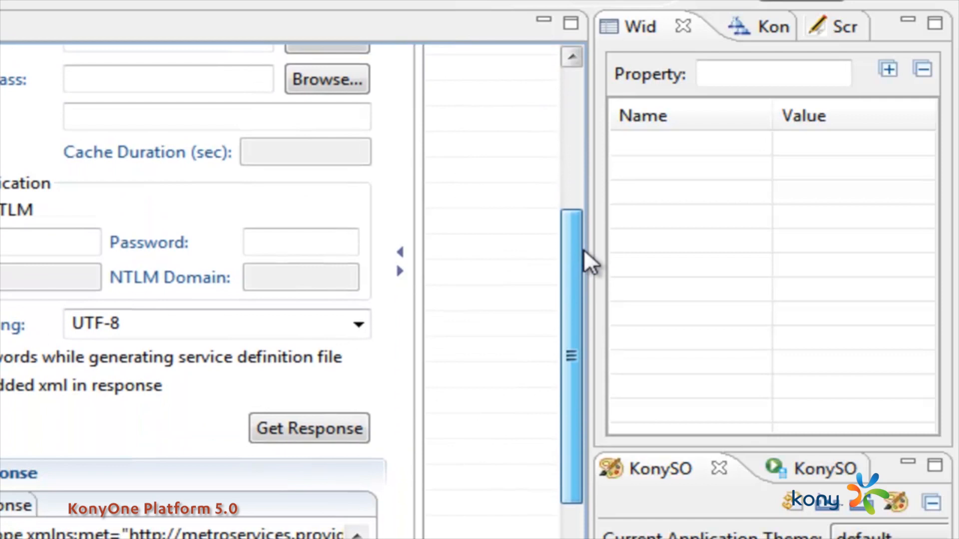
drag(571, 256, 572, 357)
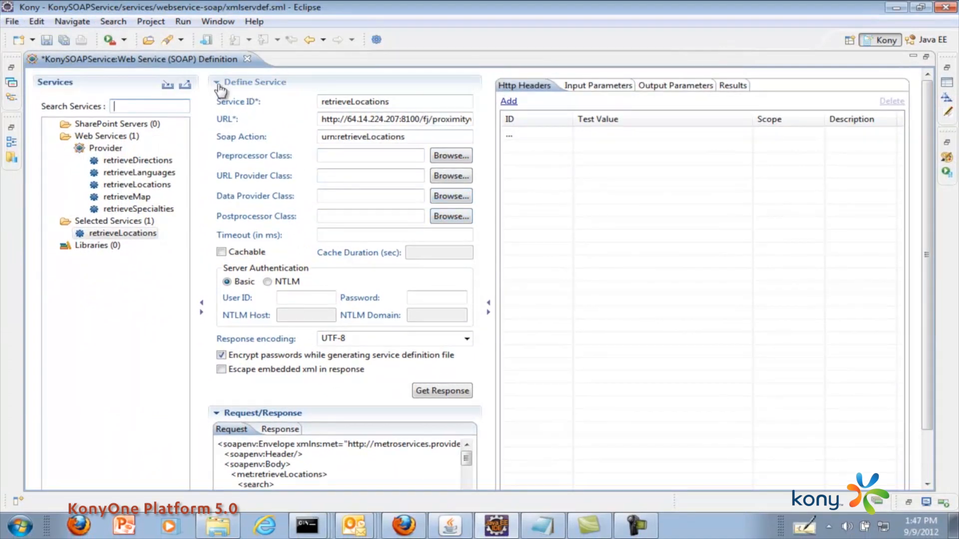
click(218, 81)
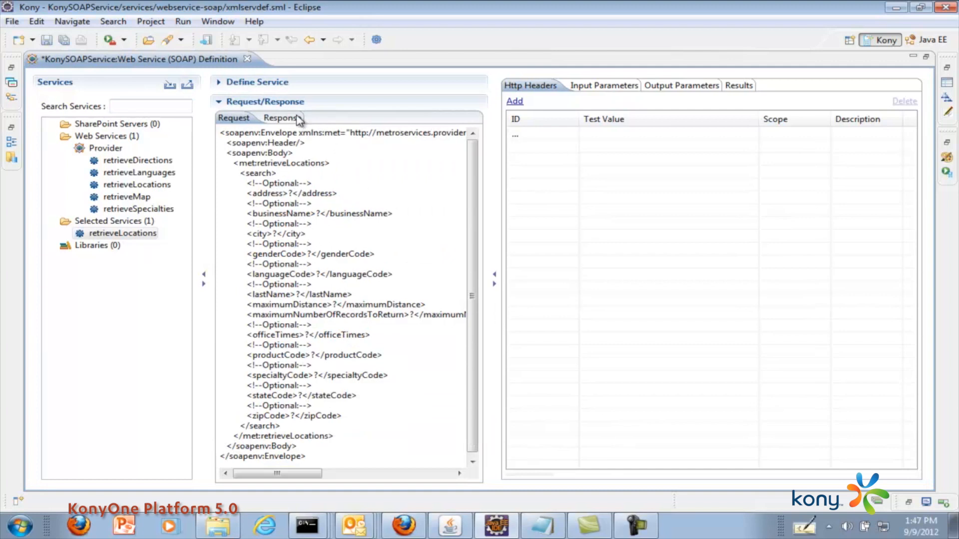
click(275, 118)
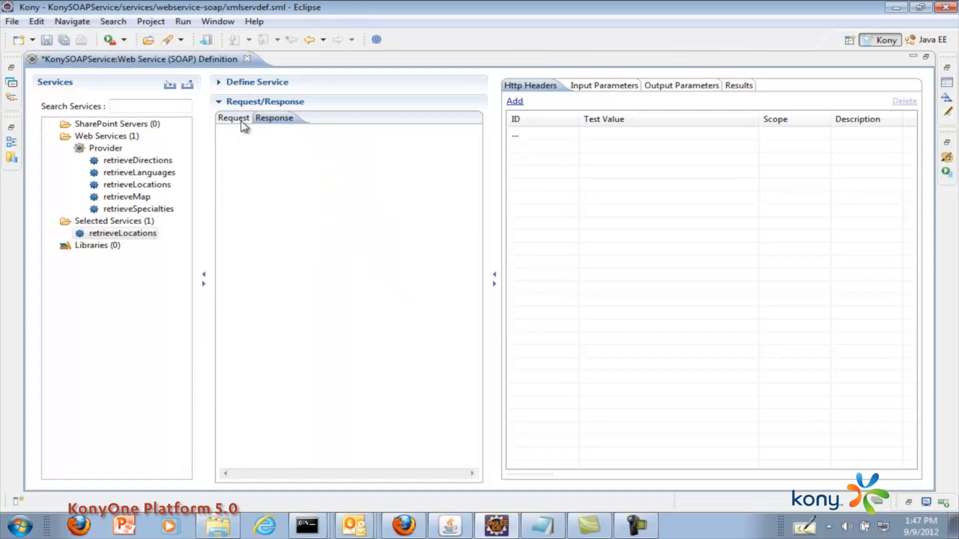
click(233, 118)
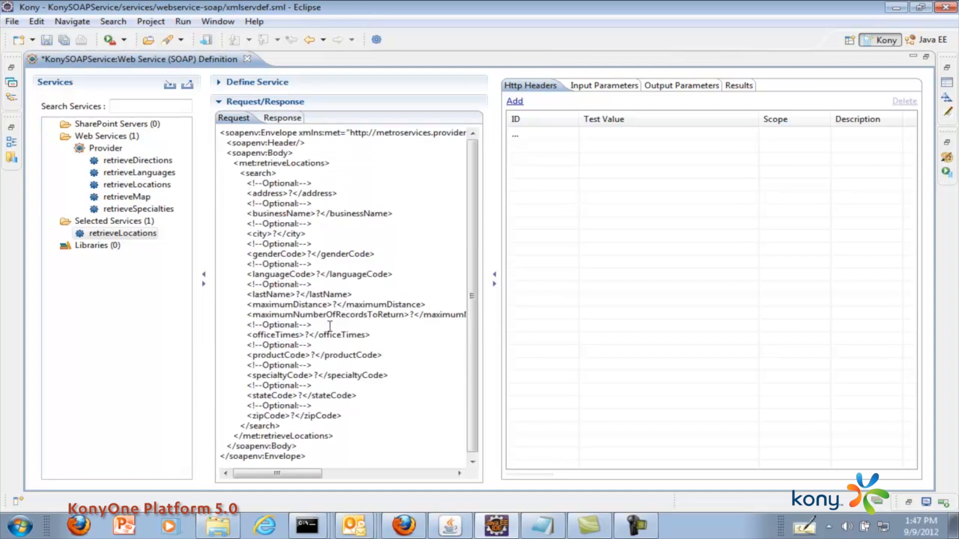
mouse_move(342, 229)
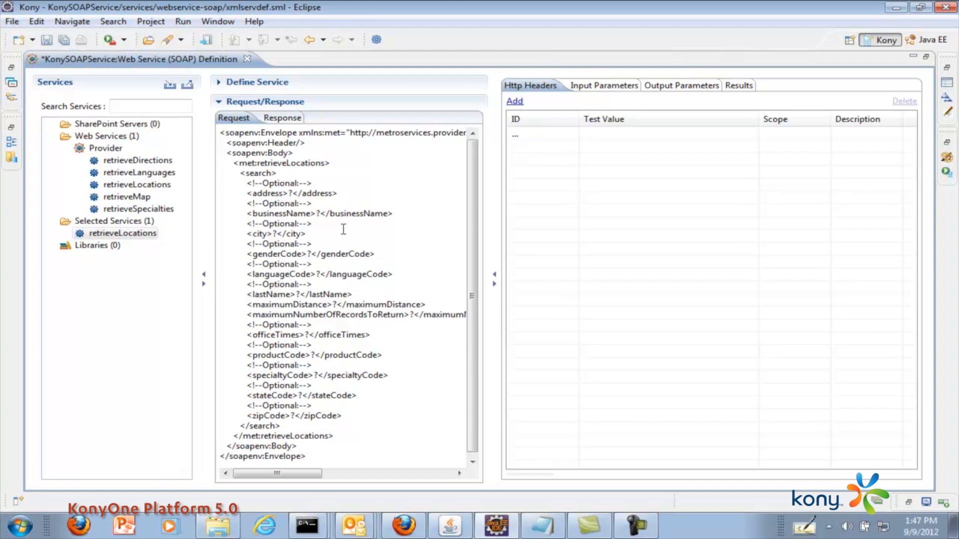
mouse_move(295, 192)
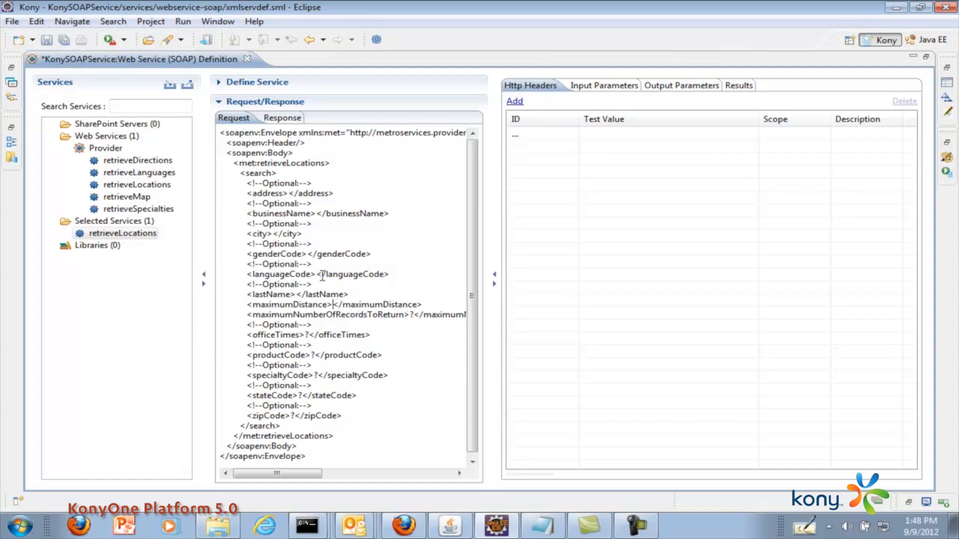
Replace request placeholders with $dist, $returnCount and $zip variables
text($ds)
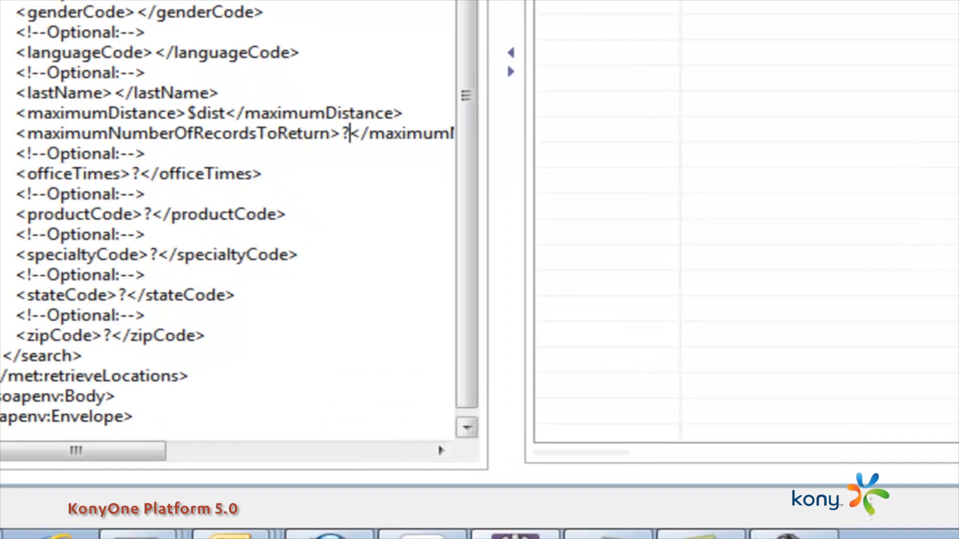
text($)
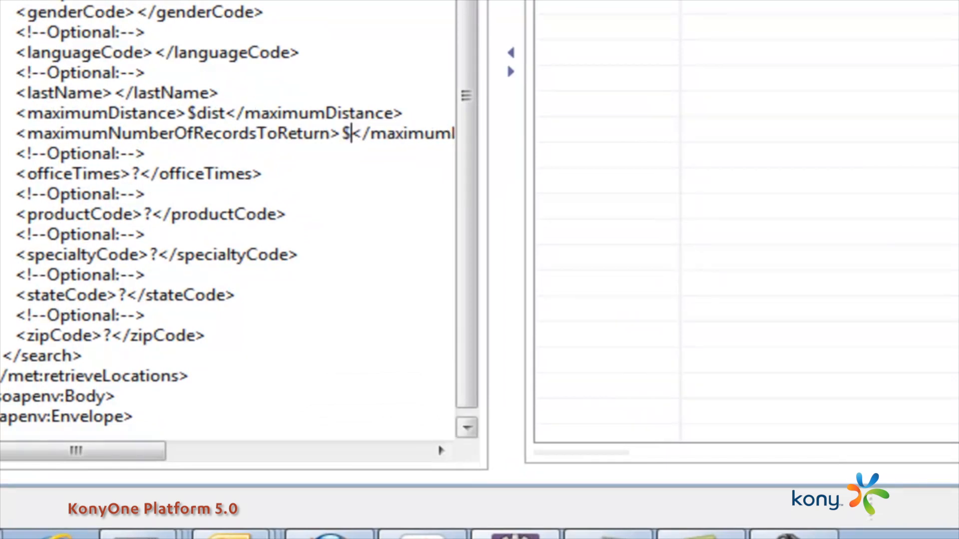
text(returnCount)
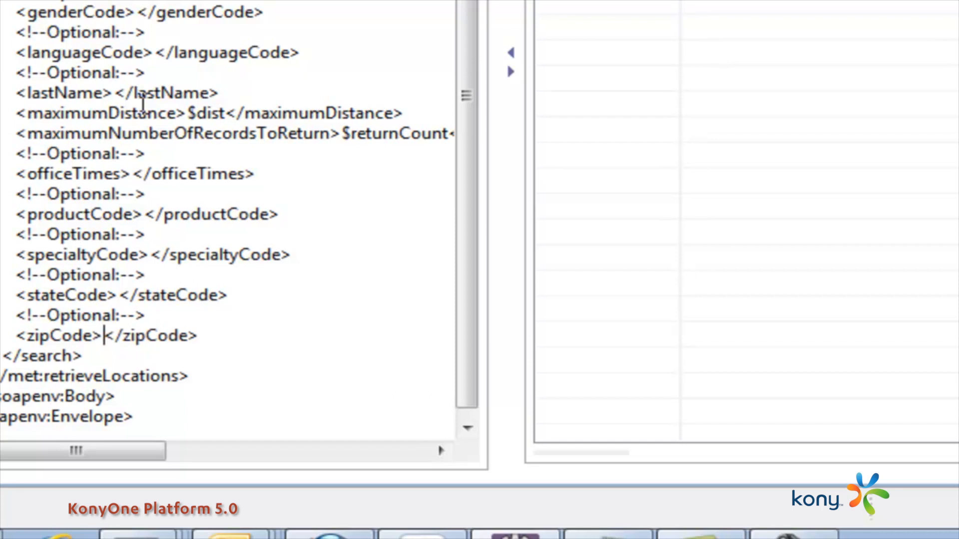
text($zip)
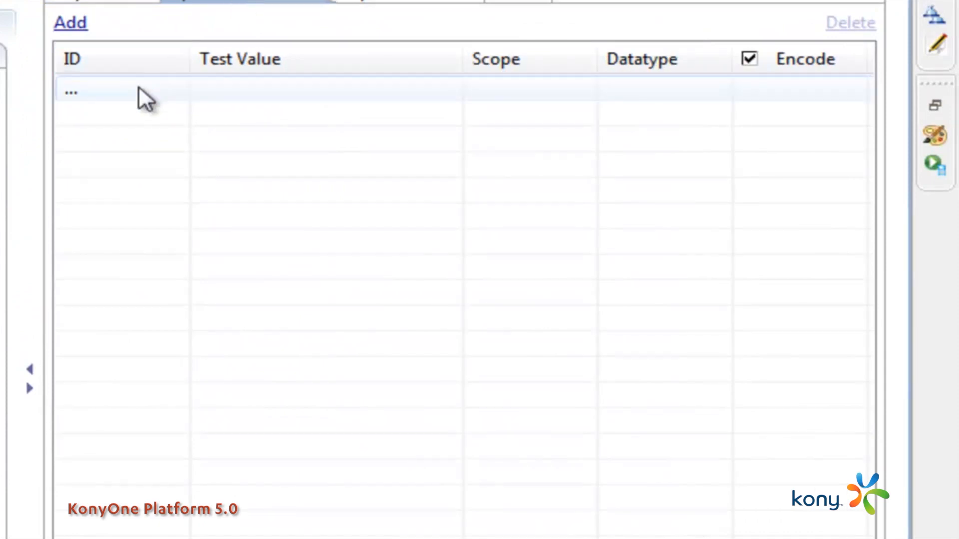
Define input parameters dist=10, returnCount=10 and zipCode=60540
click(122, 92)
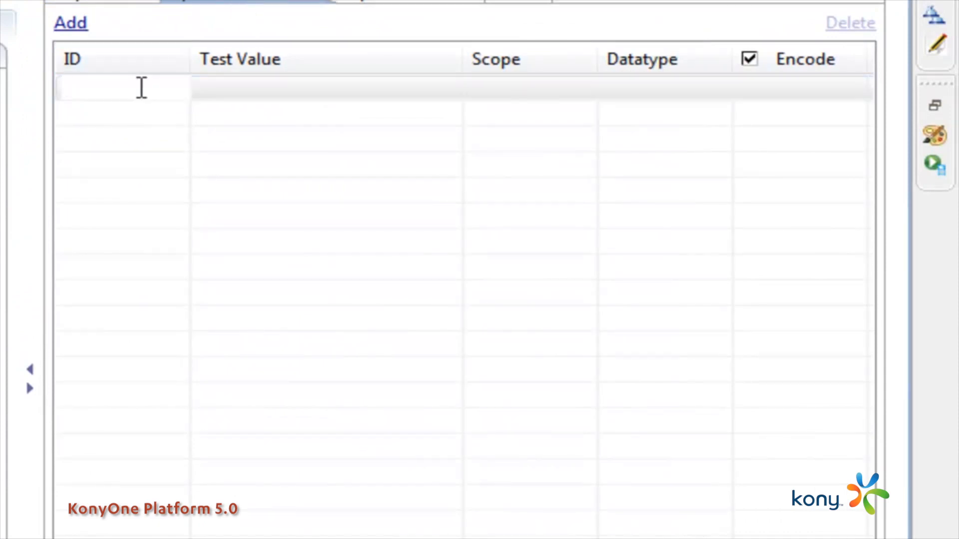
text(dist)
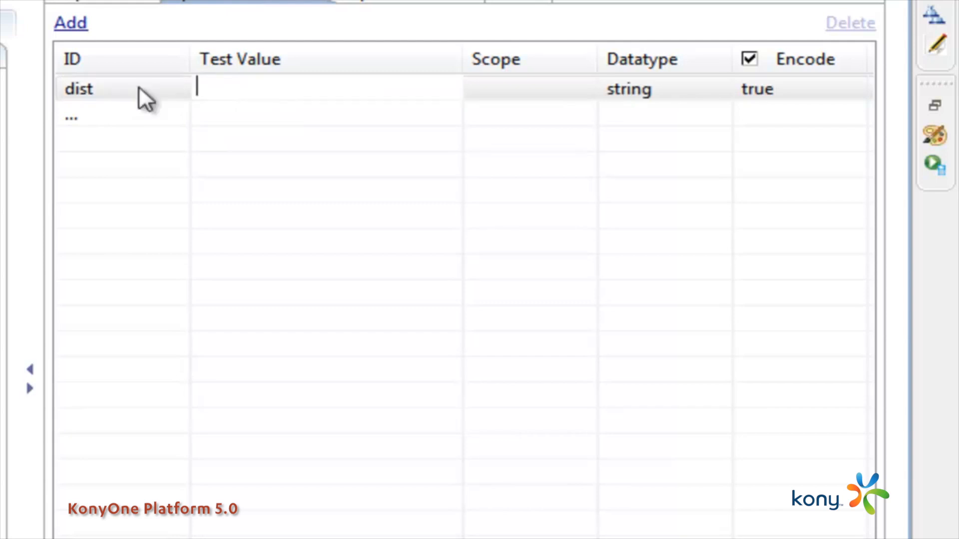
text(10)
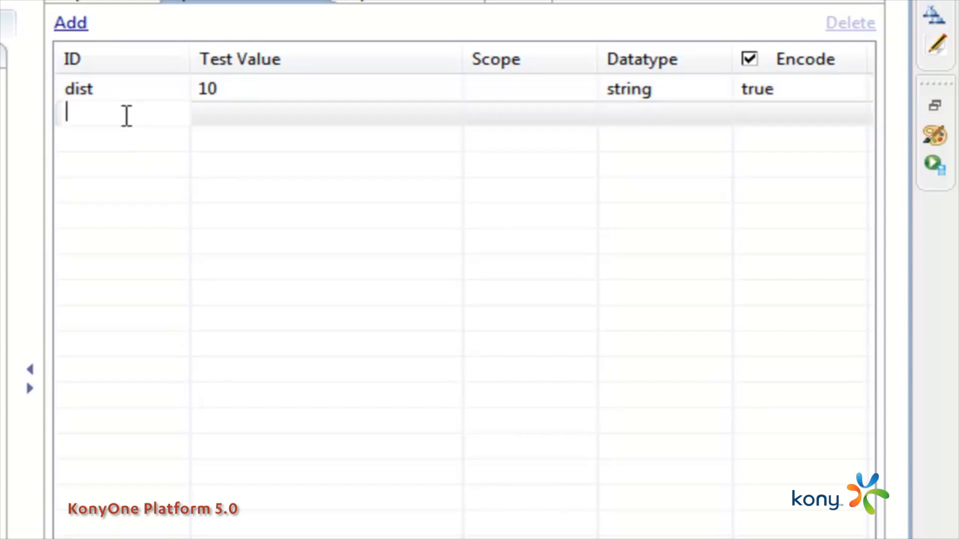
text(returnCo)
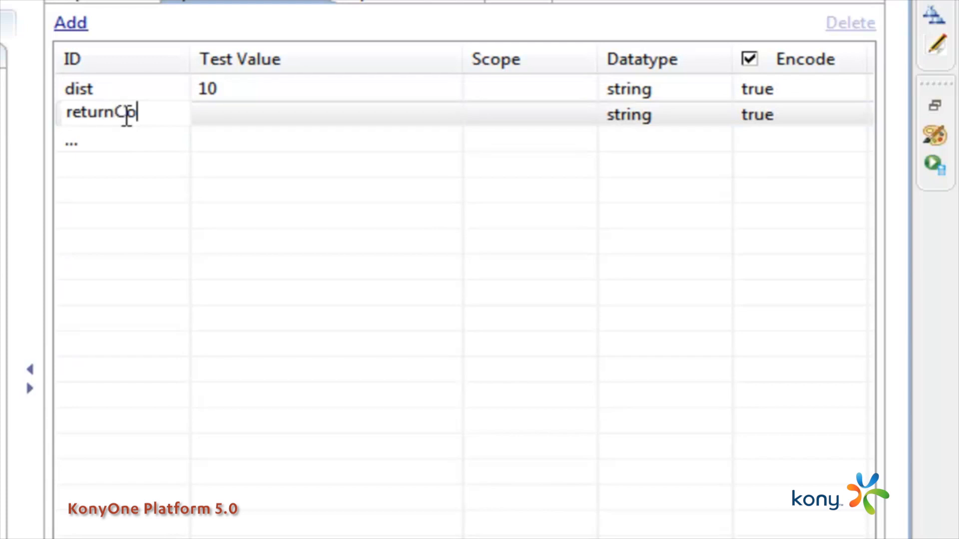
text(10)
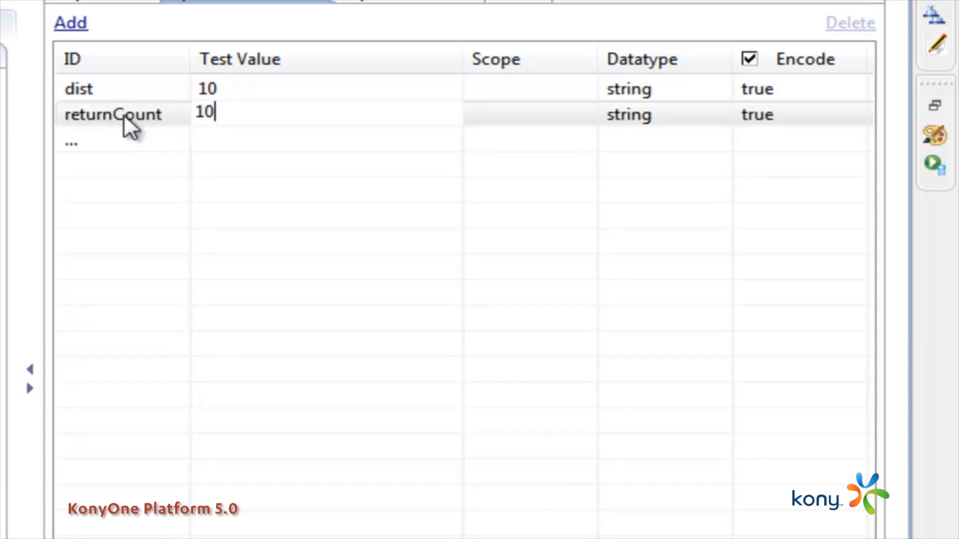
text(z)
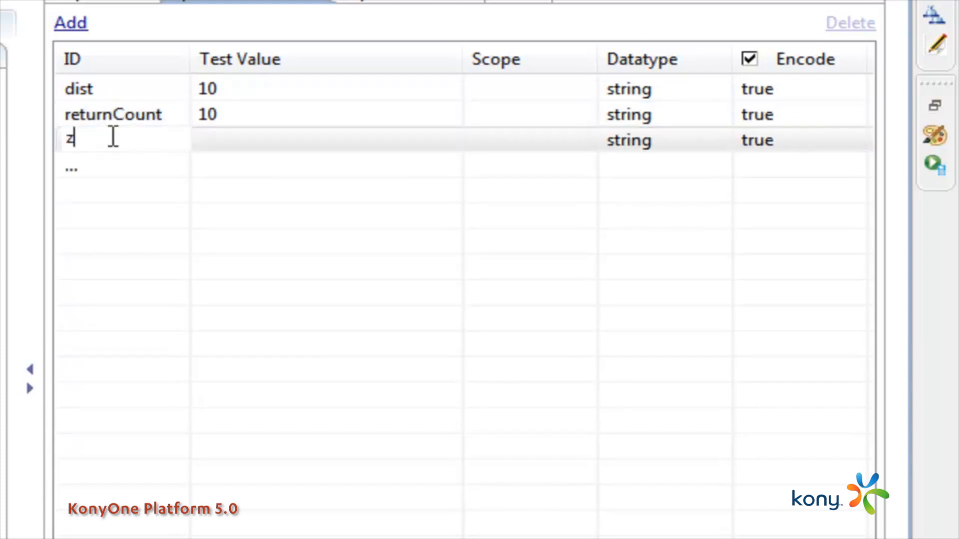
text(ipCode)
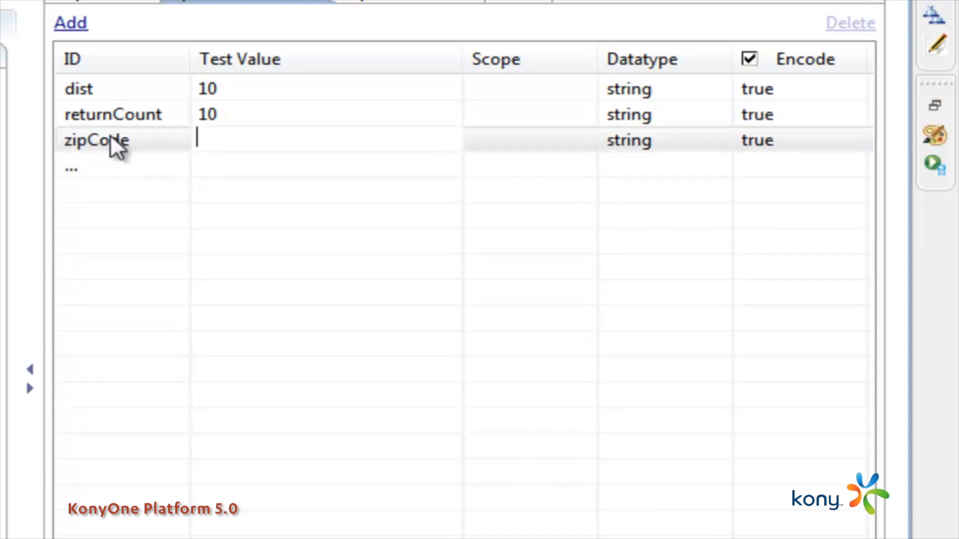
text(60540)
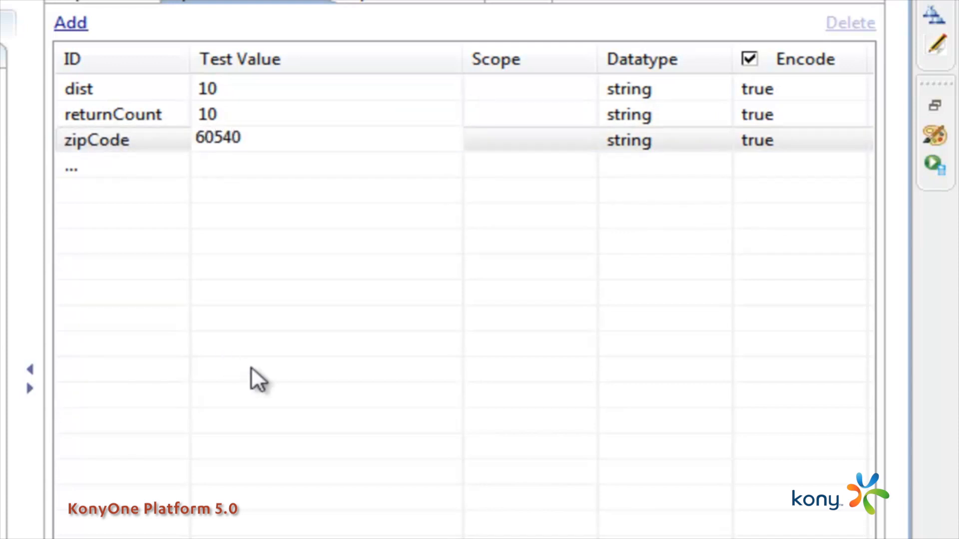
click(216, 137)
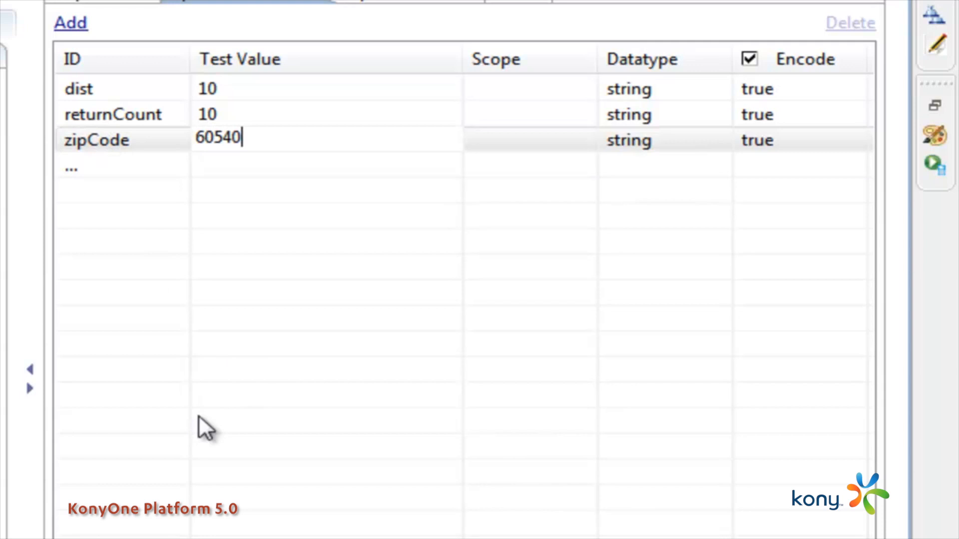
mouse_move(187, 114)
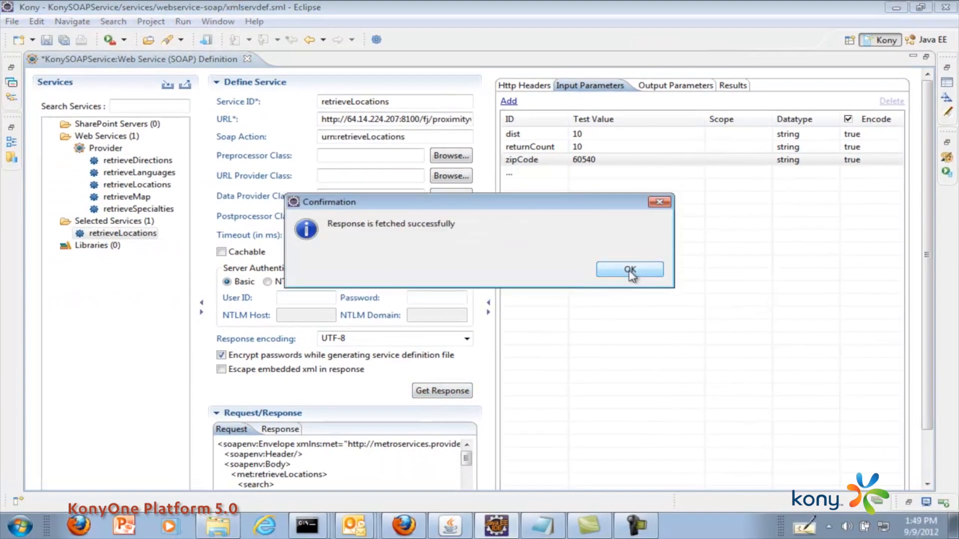
Acknowledge the successful response fetch and scroll through the returned provider locations XML
click(629, 269)
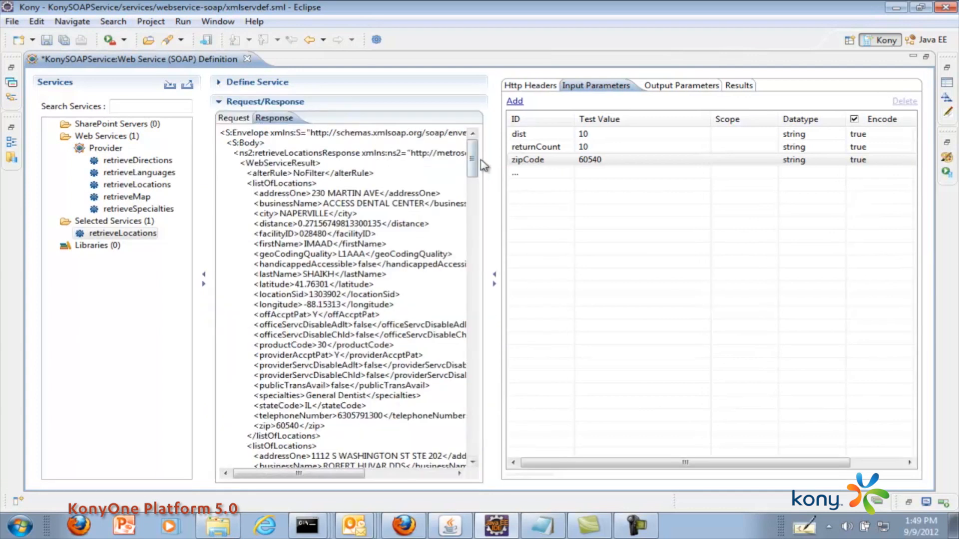
scroll(down, 3)
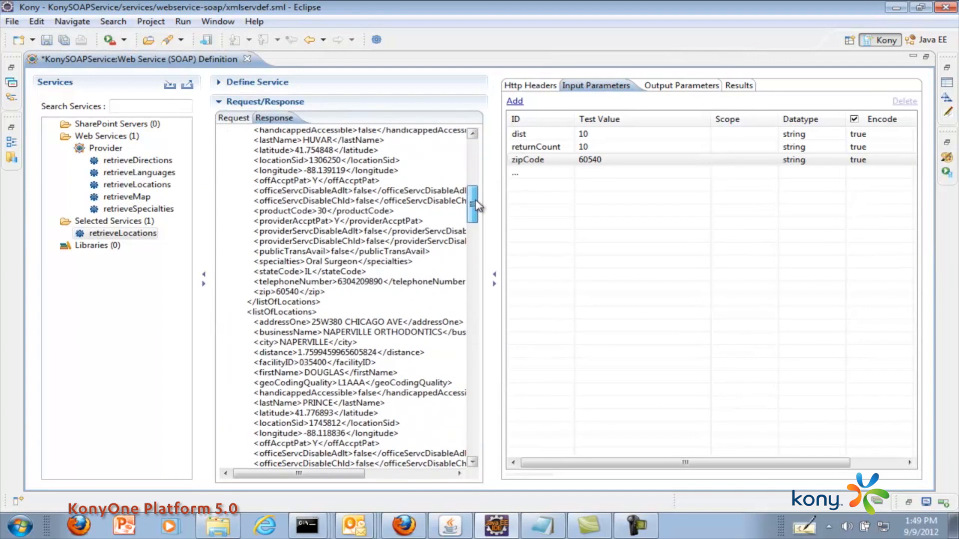
scroll(down, 3)
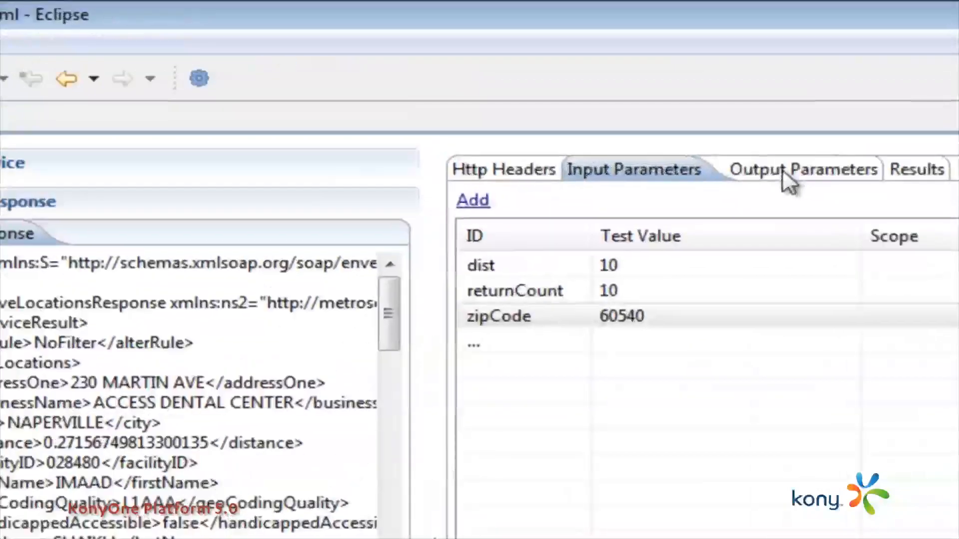
Define output parameter Providers with XPath //WebServiceResult
click(789, 169)
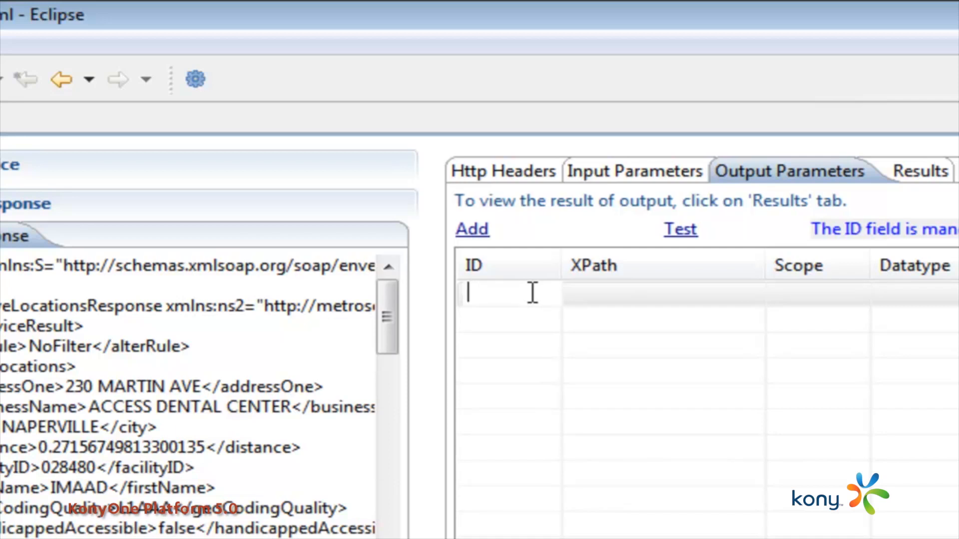
text(Providers)
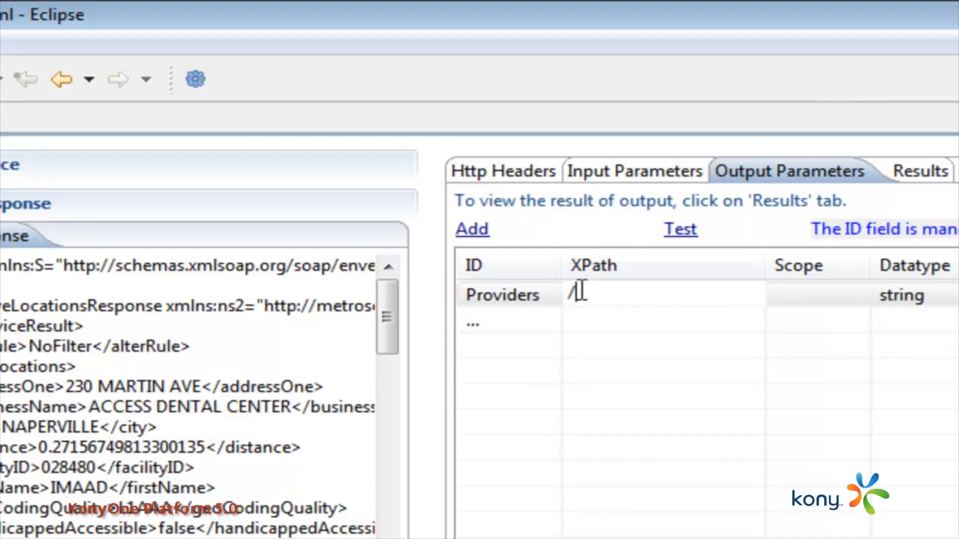
text(/WebSe)
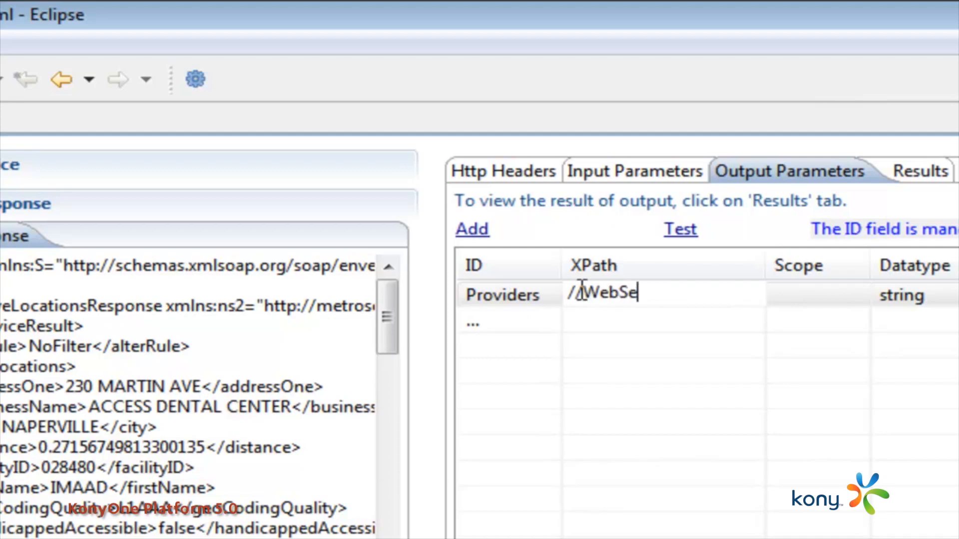
text(rvice)
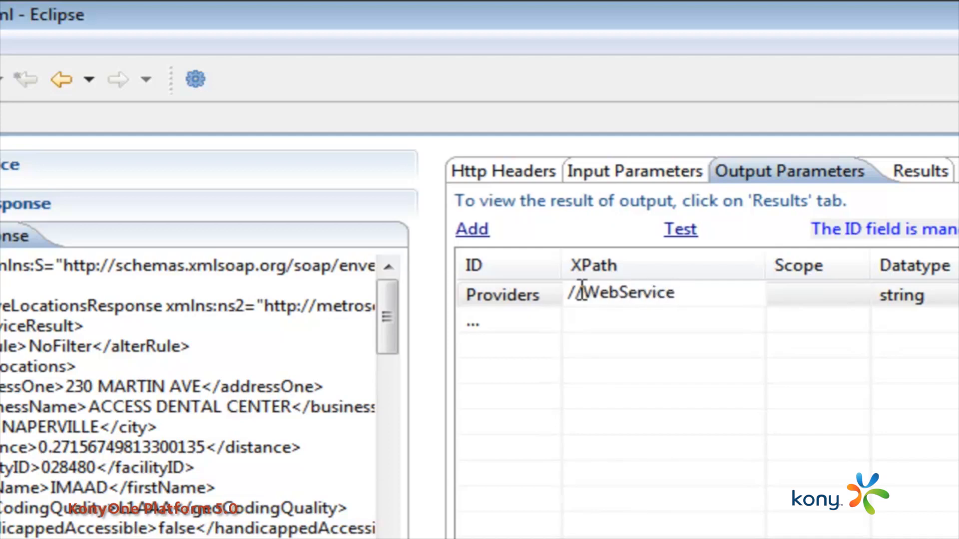
text(/Result)
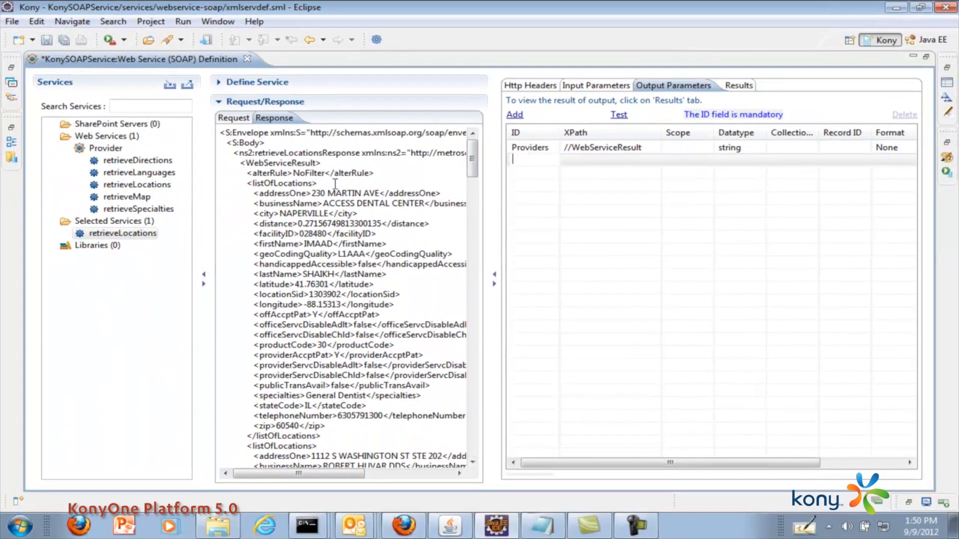
mouse_move(279, 195)
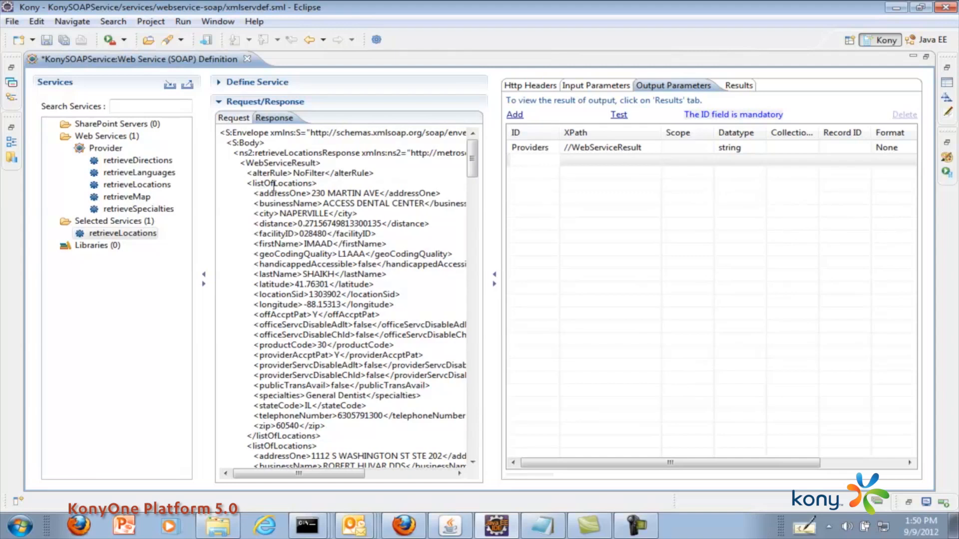
mouse_move(483, 181)
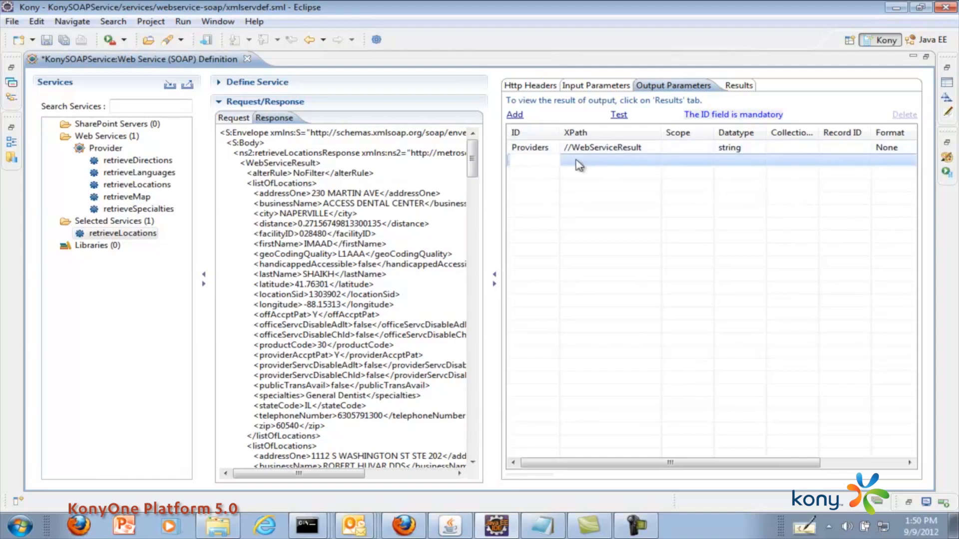
Add a BusName output parameter in the Provider collection, test the service and review input parameters
click(513, 114)
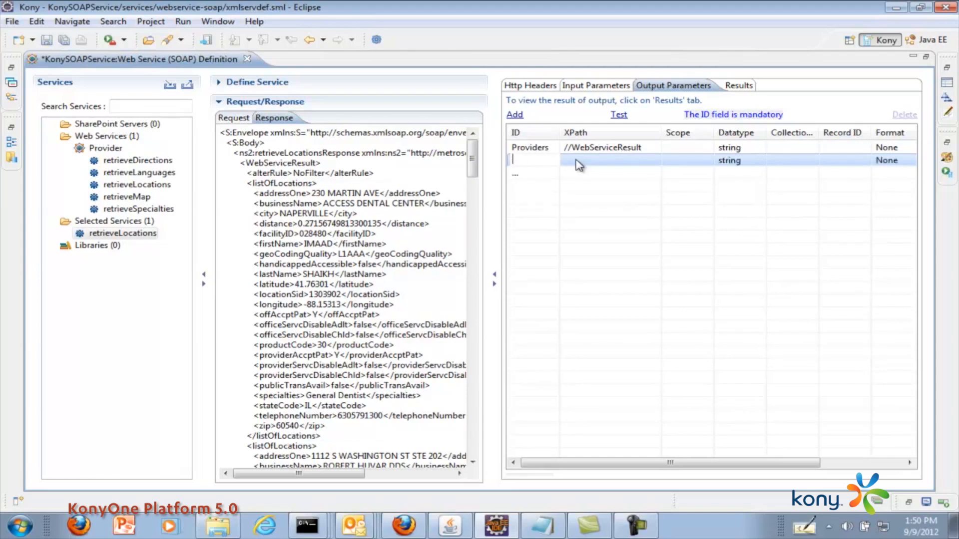
text(BusName)
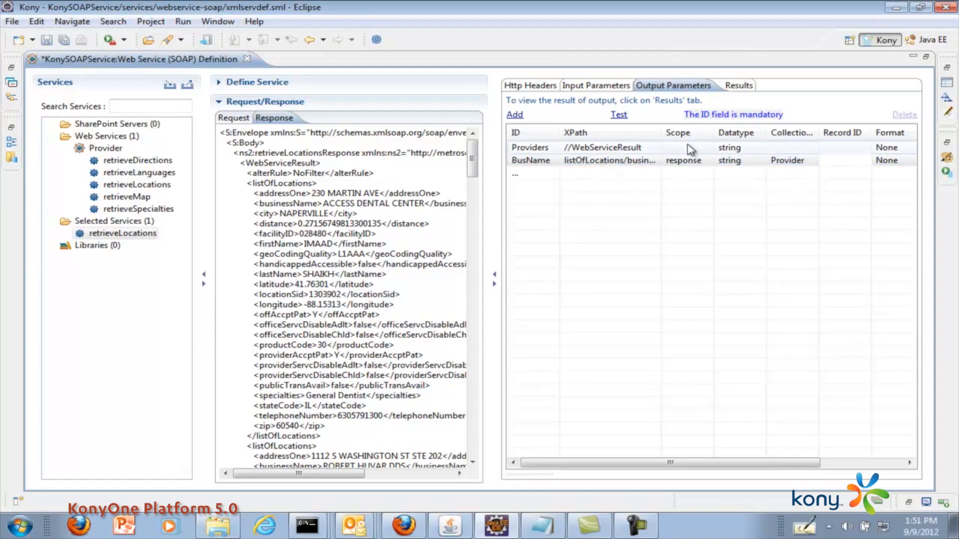
click(730, 85)
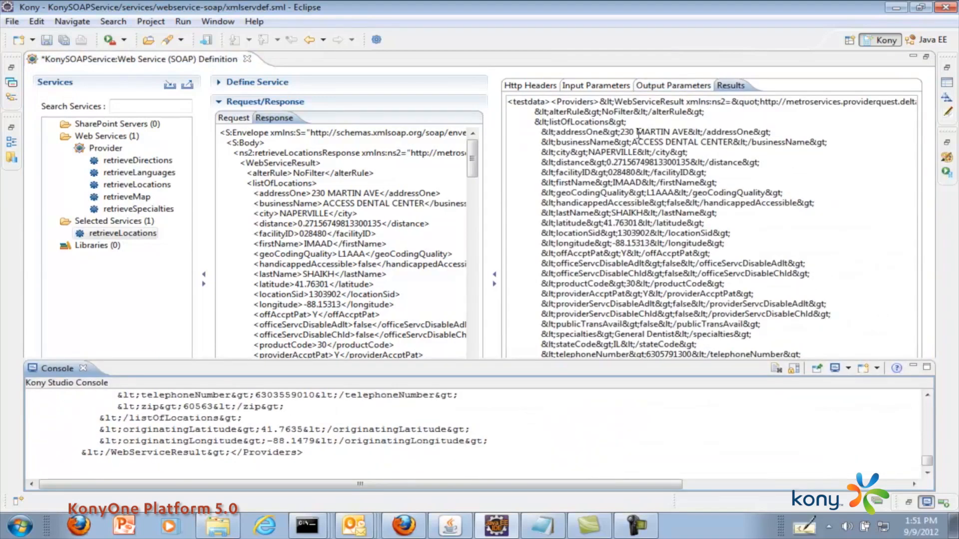
click(594, 85)
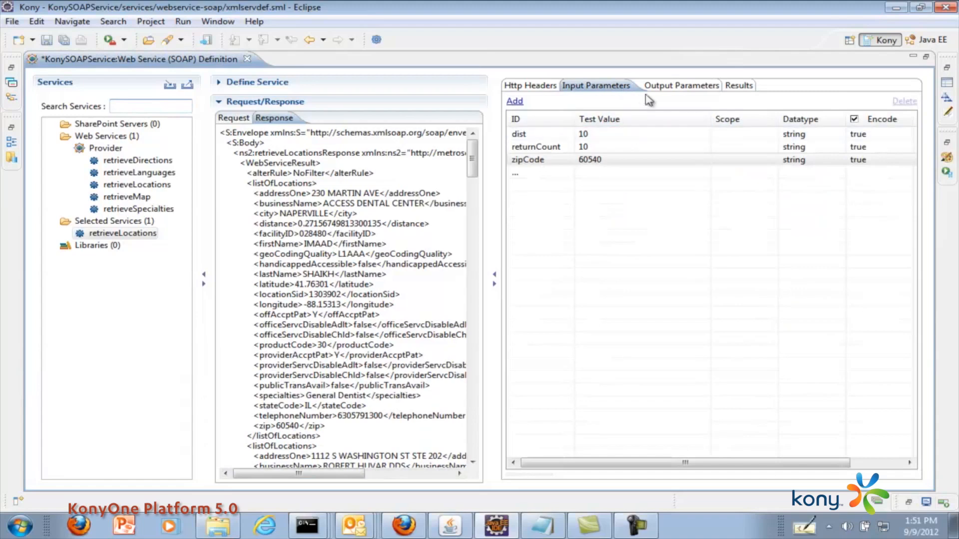
Set BusName's collection to Providers and confirm the test lists one Providers record per business name
click(680, 85)
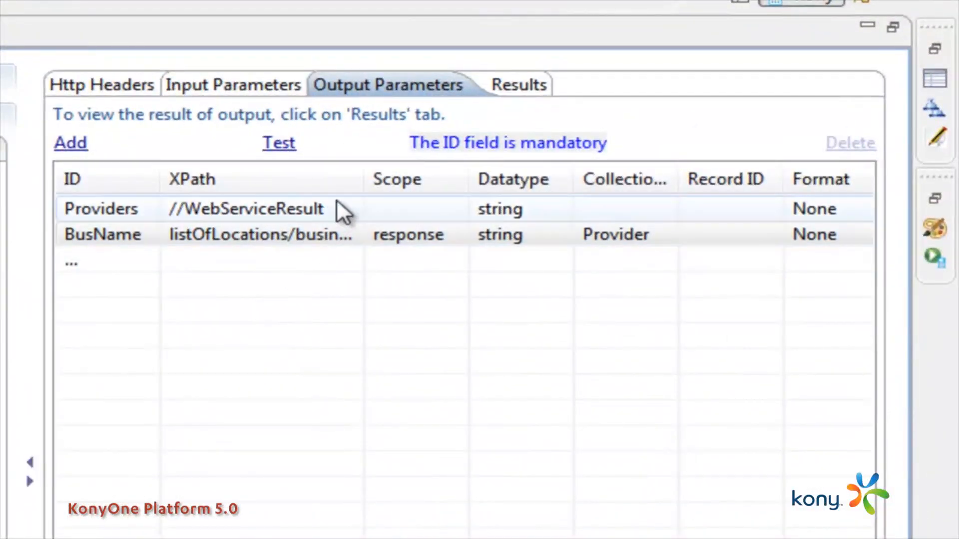
double_click(260, 233)
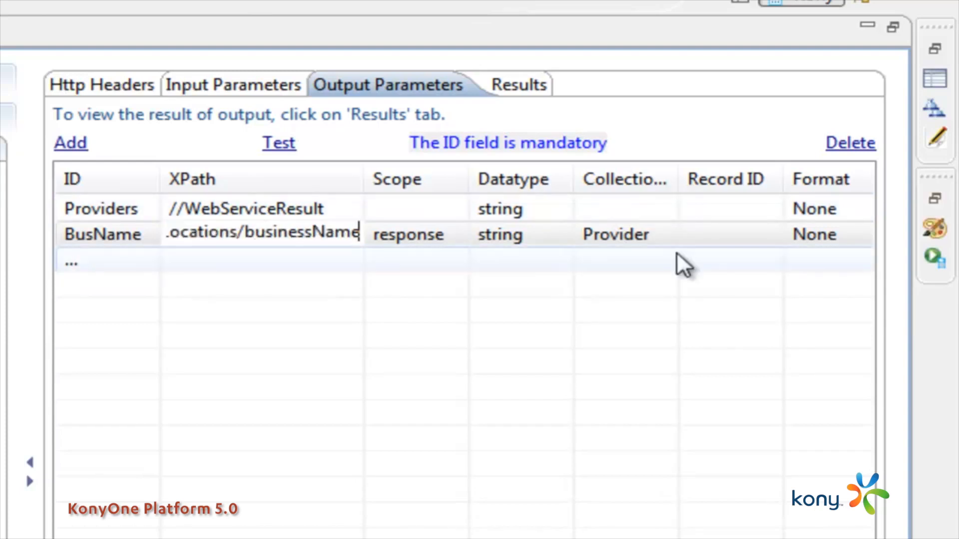
double_click(614, 234)
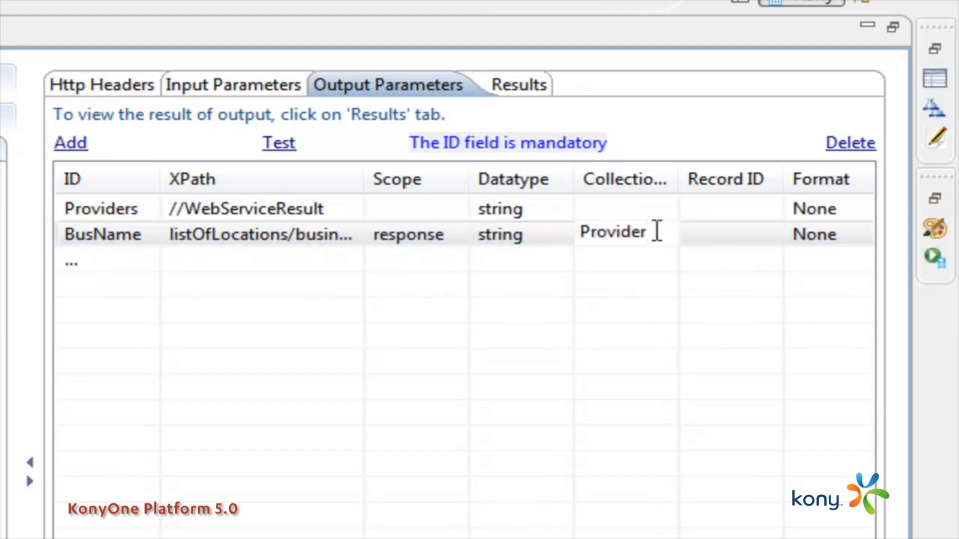
click(502, 84)
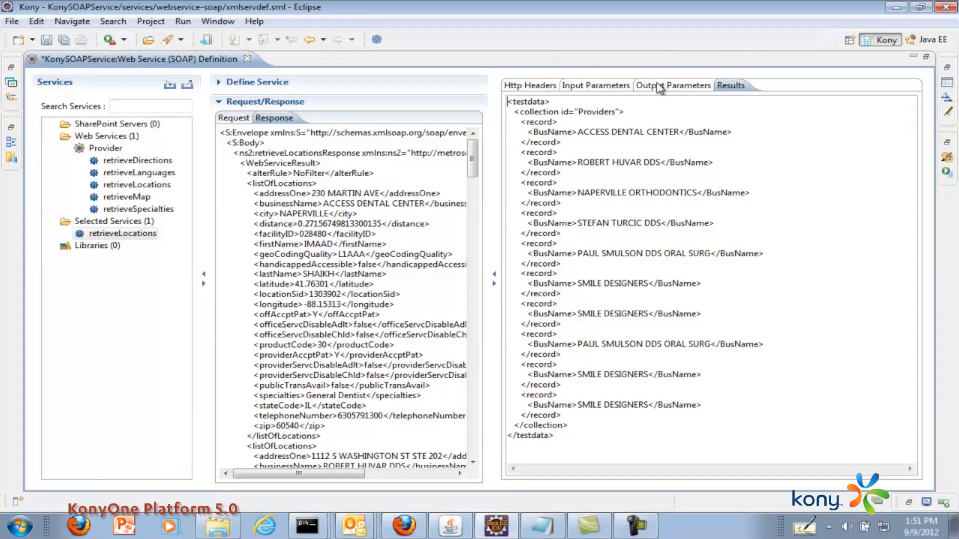
click(672, 85)
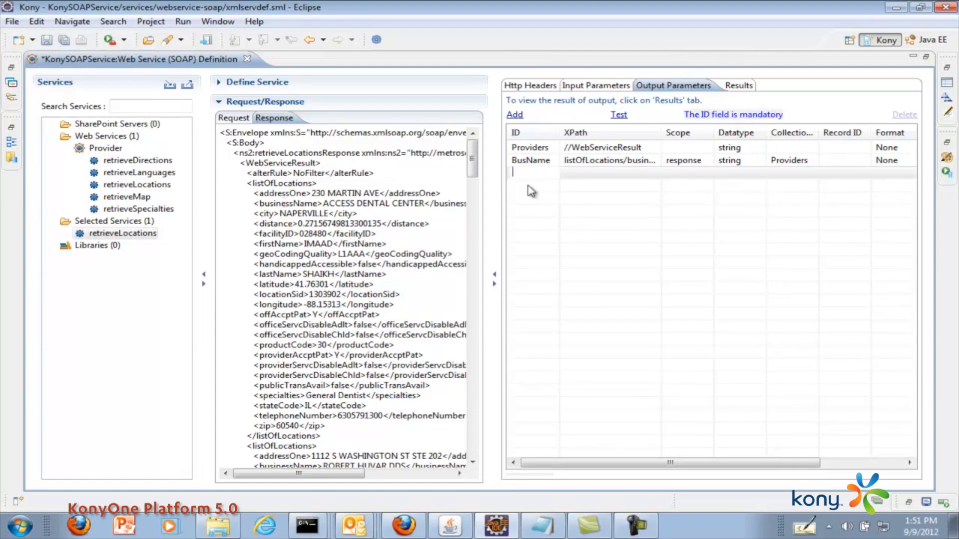
Add output parameter TelePhone with XPath listOfLocations/telephoneNumber and rerun the test
text(Tel)
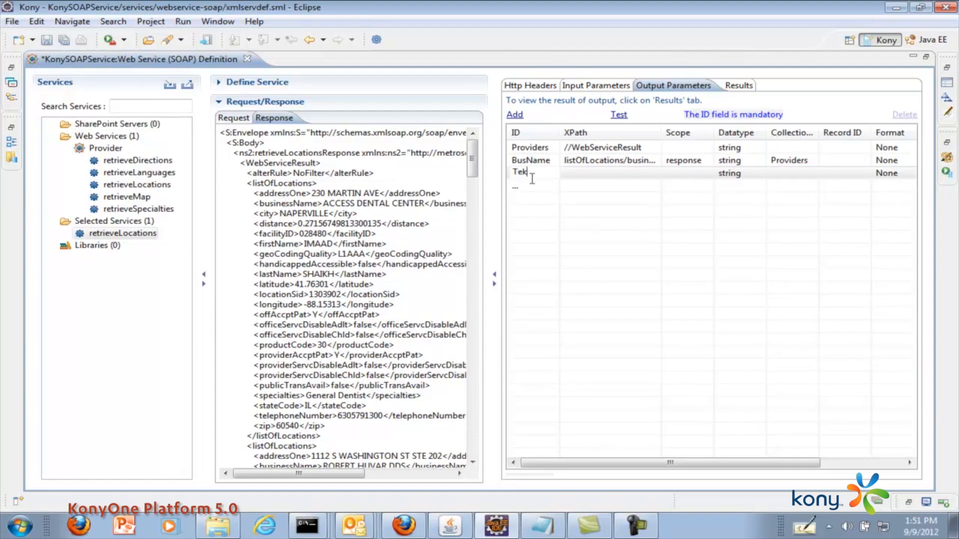
text(elePhone)
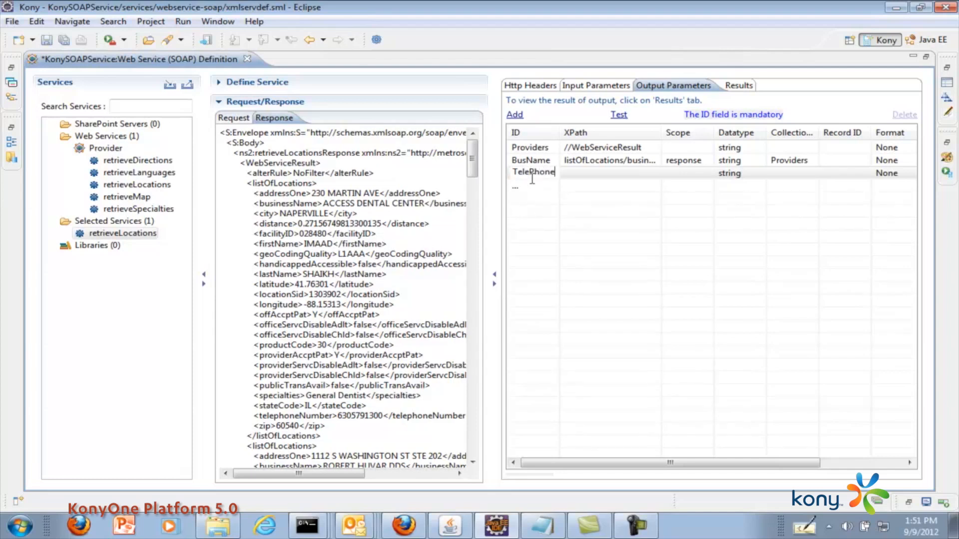
text(list)
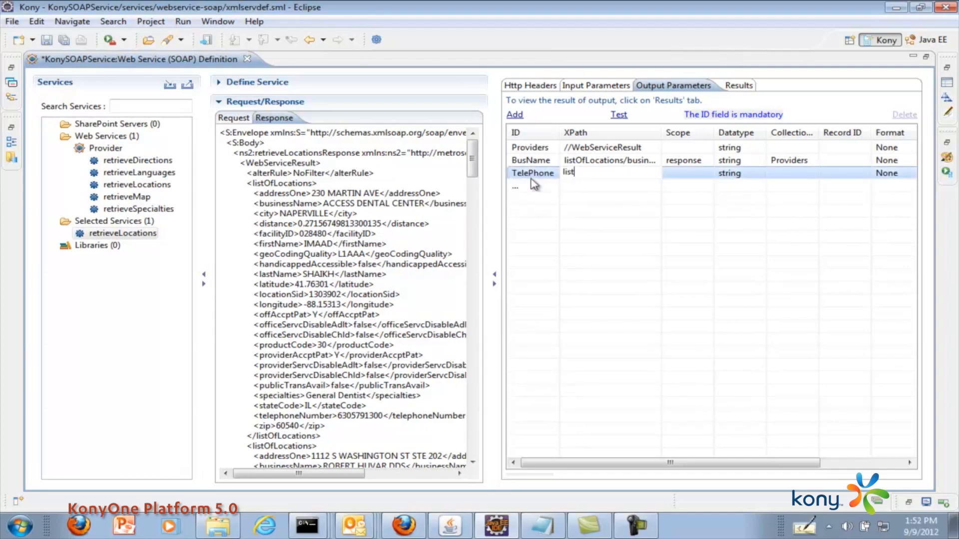
text(OfLocations/t)
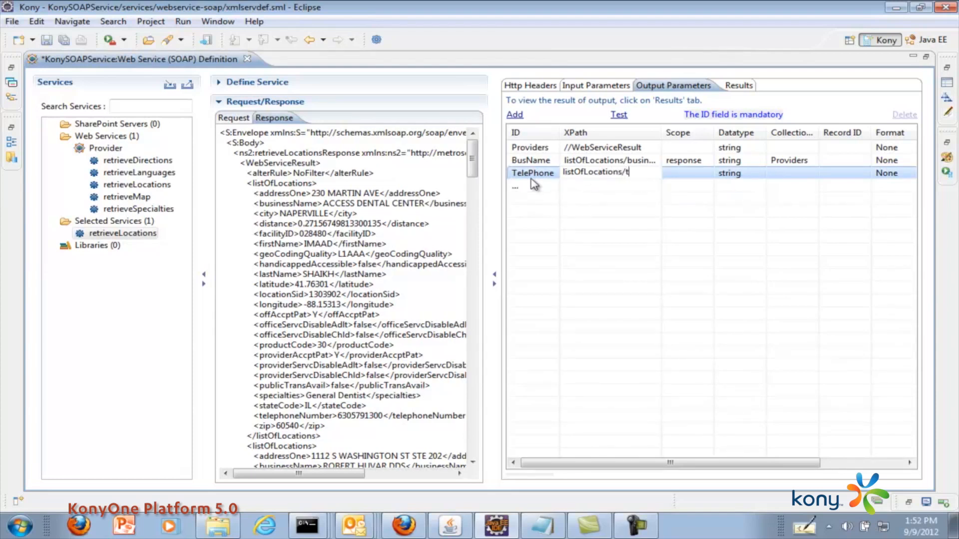
text(elephj)
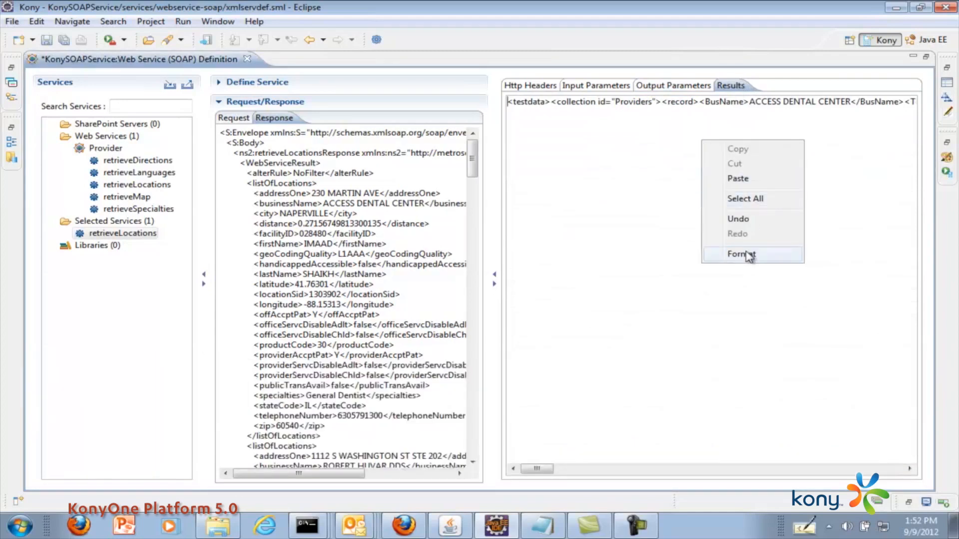
Format the raw result XML so each Providers record shows BusName and TelePhone
click(740, 254)
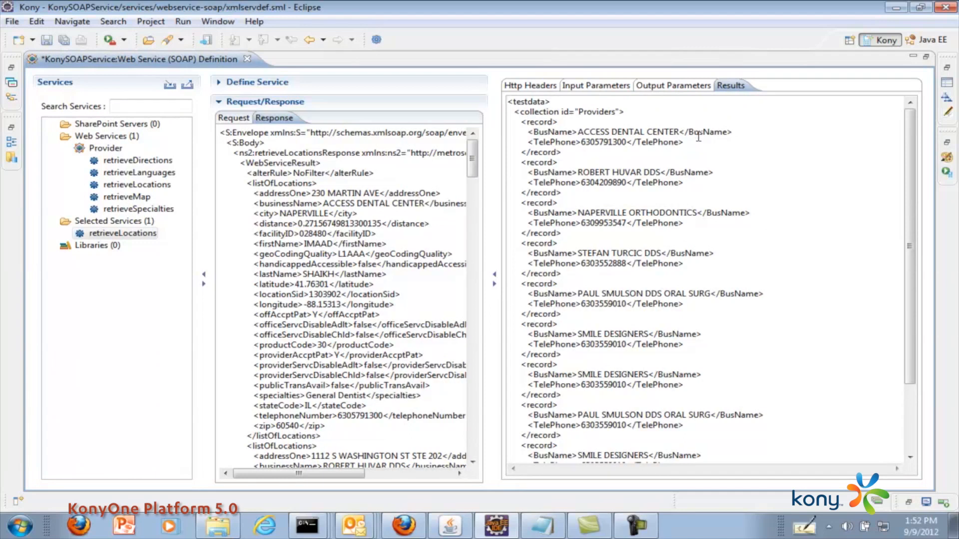
mouse_move(594, 198)
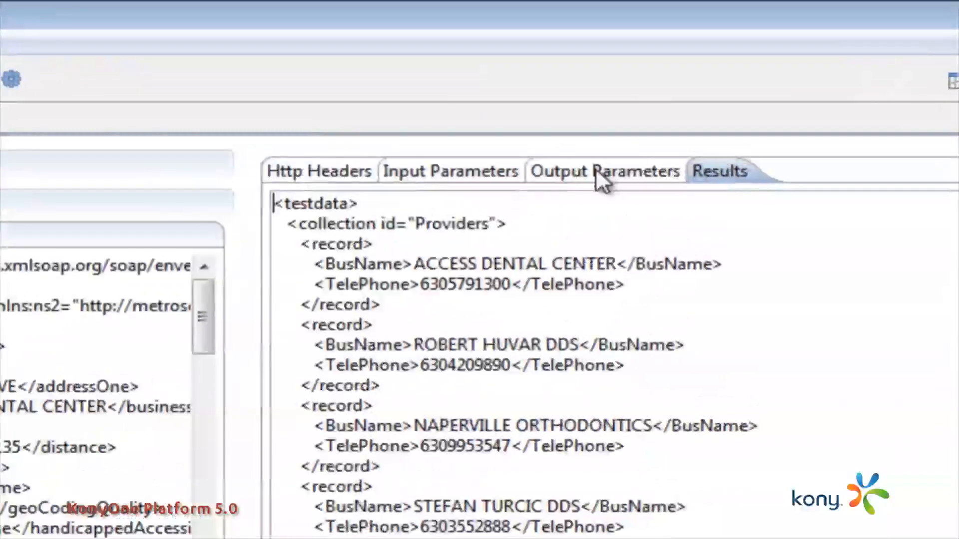
Return to the Output Parameters listing Providers, BusName and TelePhone
click(604, 171)
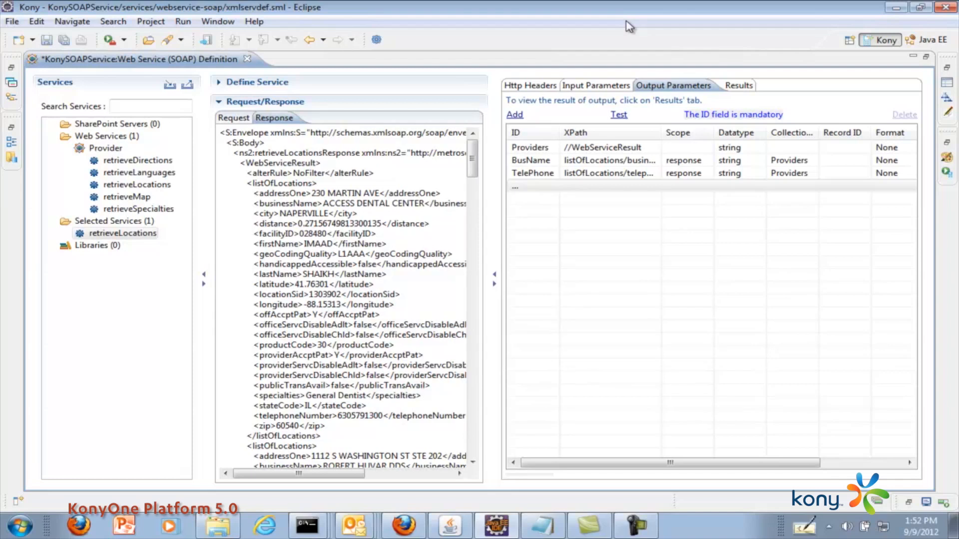
mouse_move(682, 247)
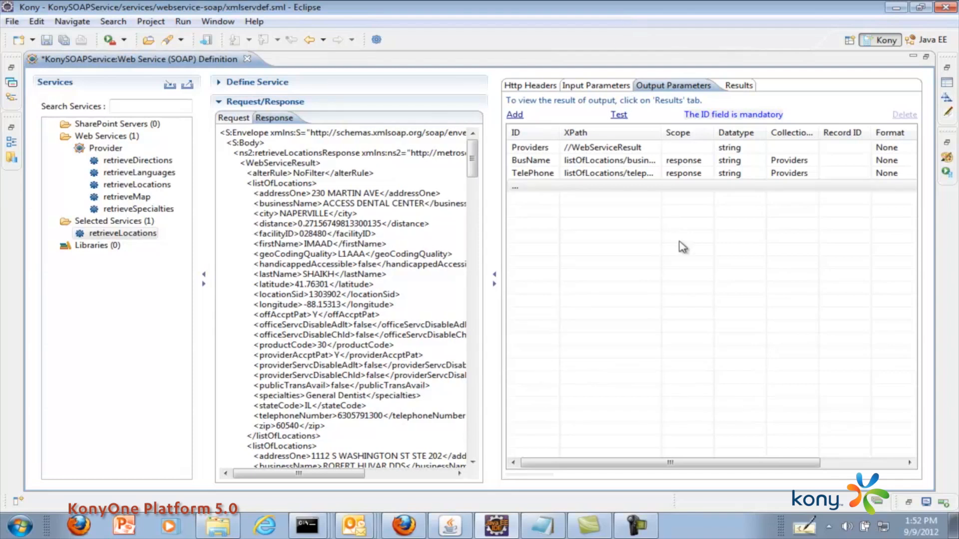